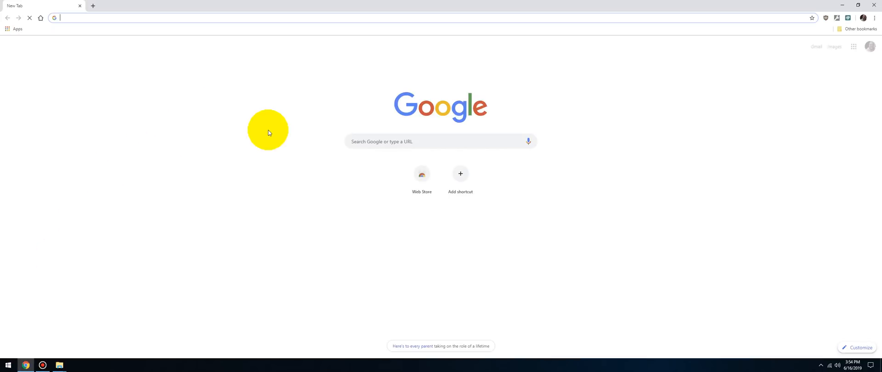
- Search Google for 'csvuserlistbrowser' and go to the DF8RY overview result
text(csvuserlistbrowser)
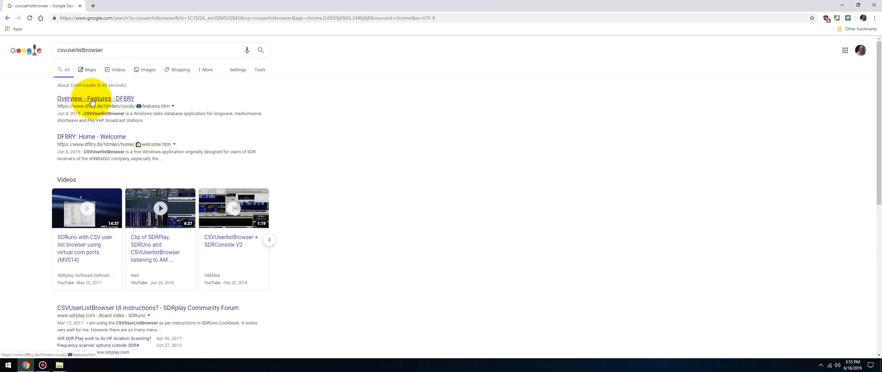
click(96, 98)
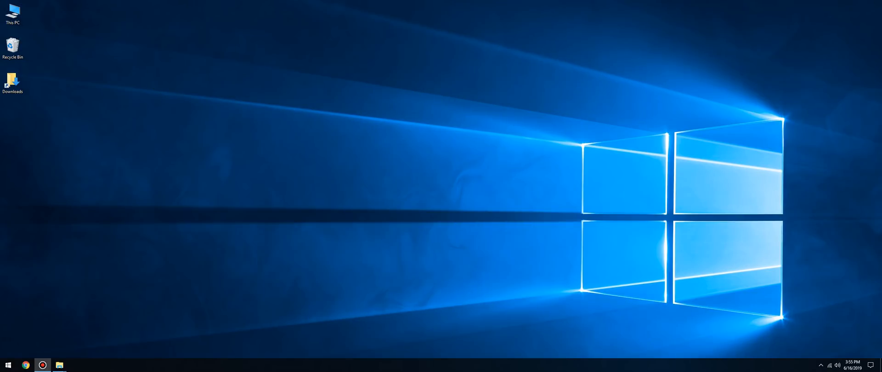
- Launch CSVUserlistBrowser.exe from C:\ham\CSVuser, raising its security warning
click(59, 366)
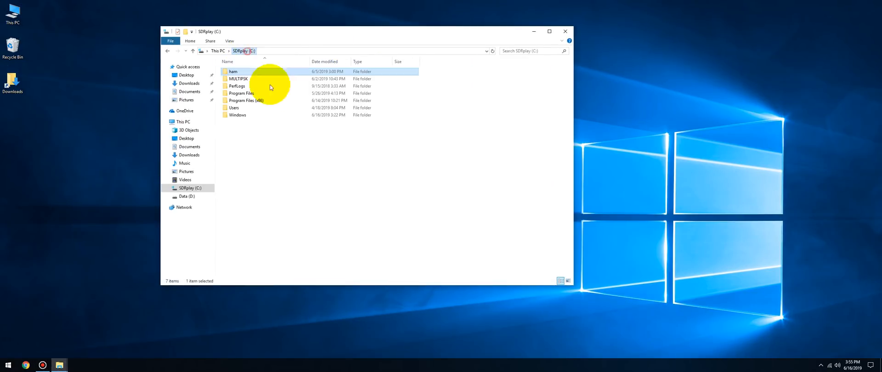
mouse_move(244, 104)
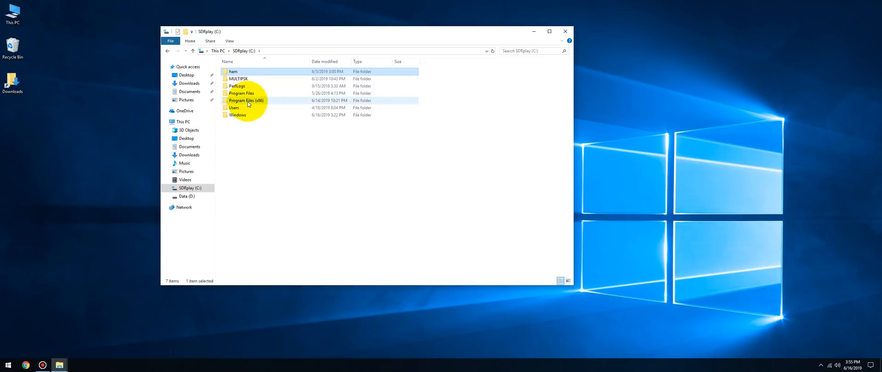
click(233, 72)
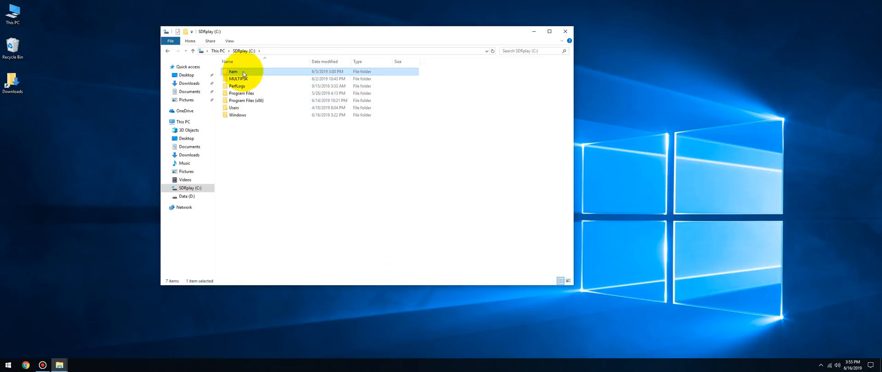
double_click(232, 72)
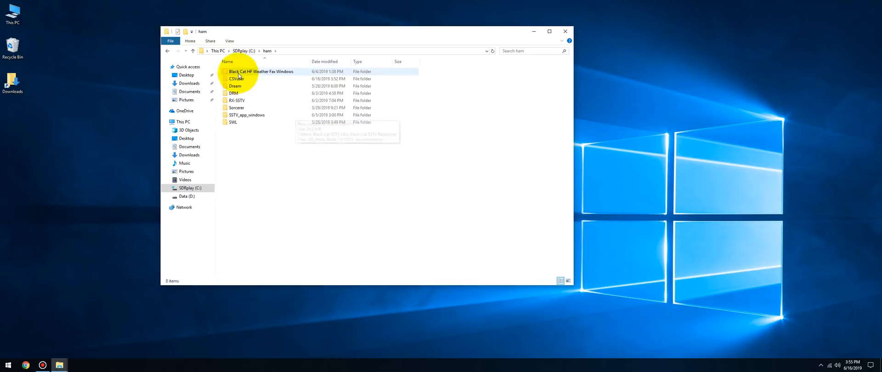
double_click(236, 79)
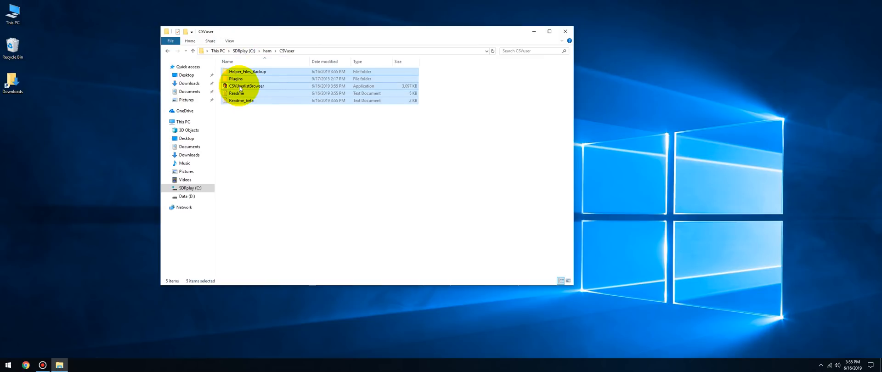
double_click(246, 87)
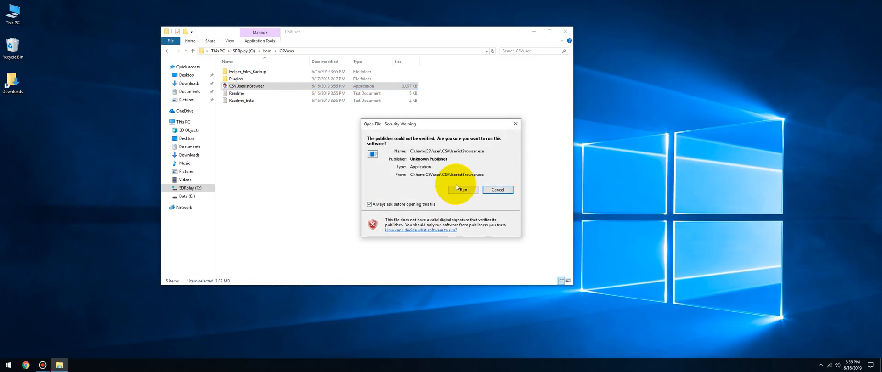
- Run the unverified app and choose SDRUNO (SDRplay) as the radio to control
click(462, 189)
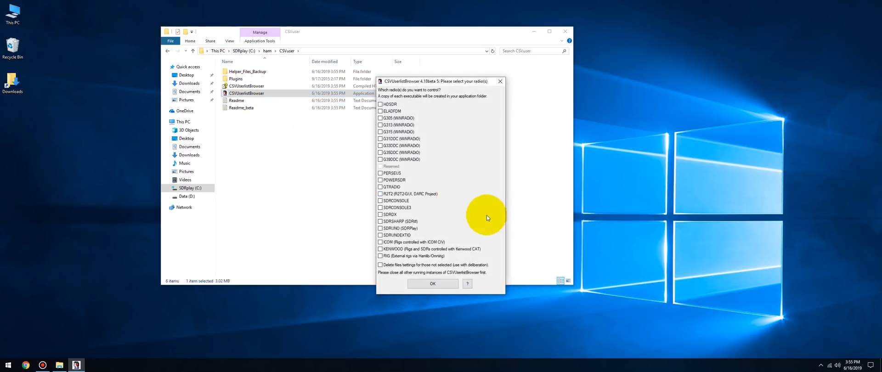
mouse_move(385, 230)
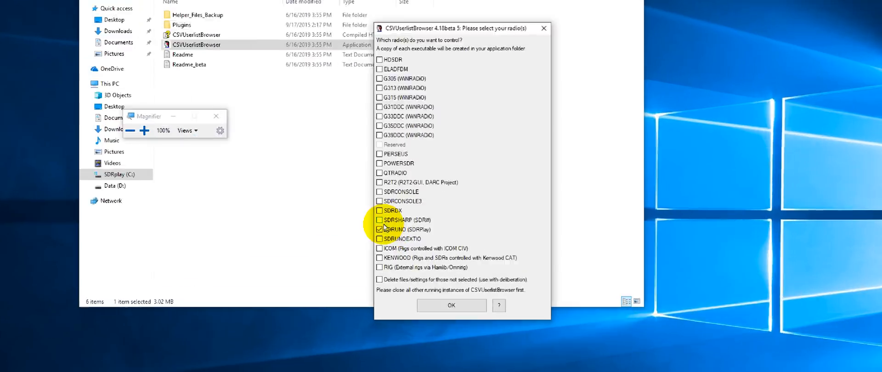
click(159, 130)
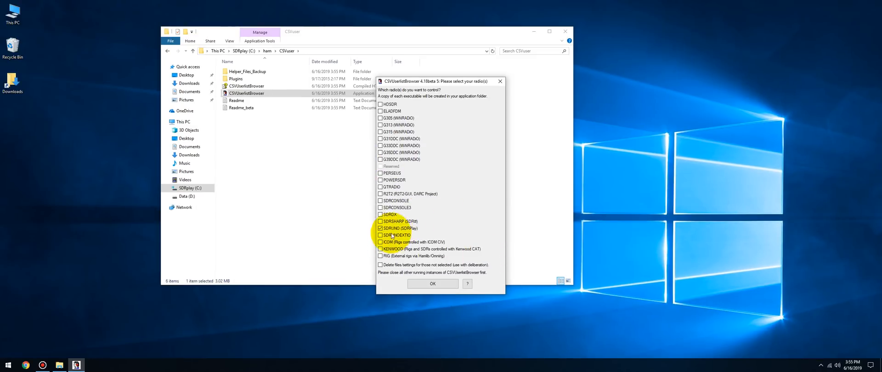
click(432, 283)
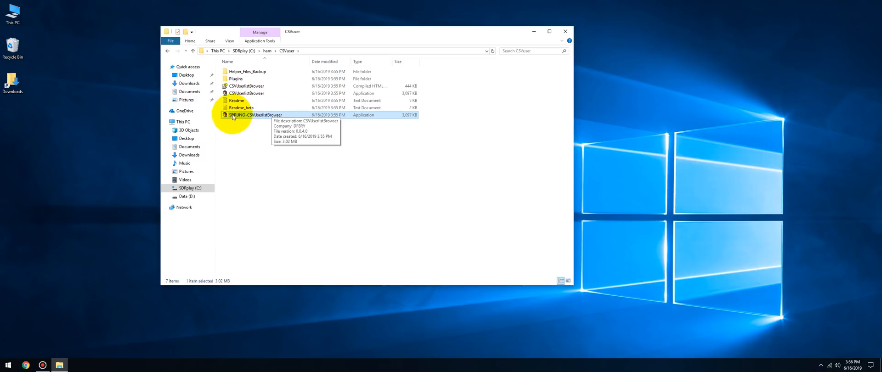
mouse_move(247, 119)
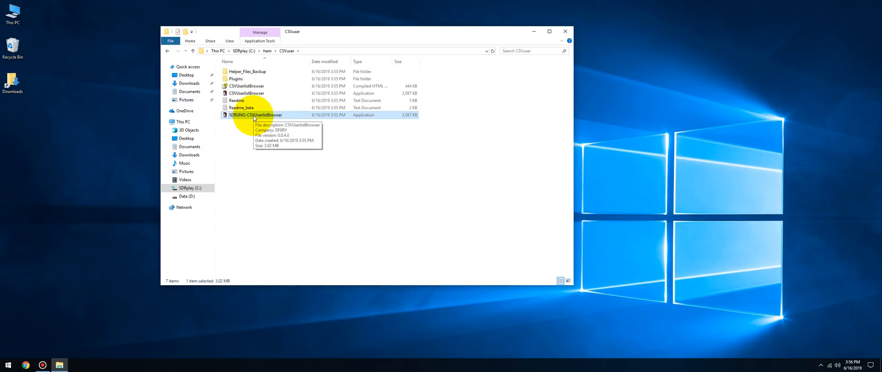
- Send SDRUNO-CSVUserlistBrowser to the desktop as a shortcut and close the folder
right_click(256, 114)
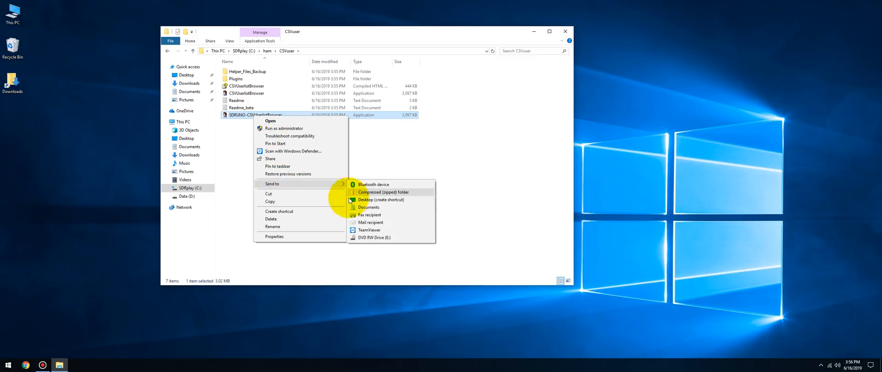
click(553, 176)
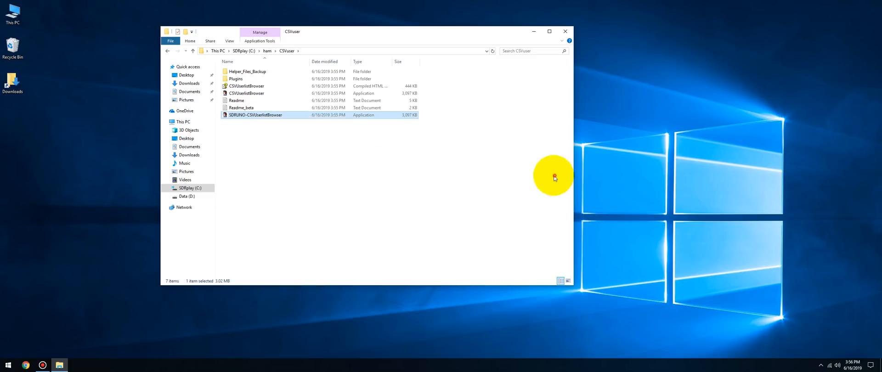
right_click(254, 114)
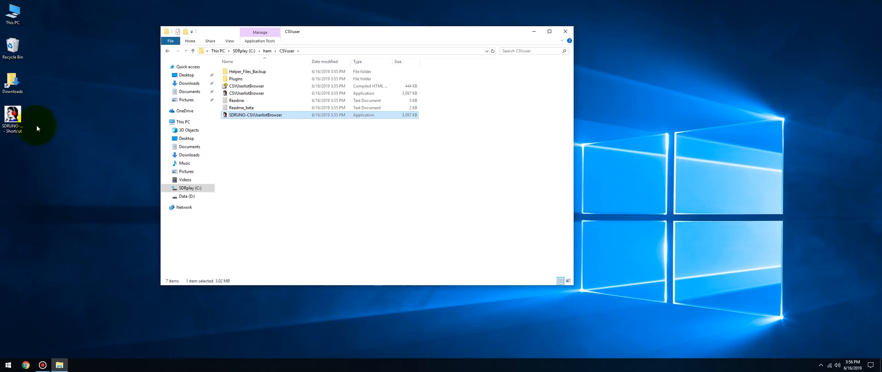
click(565, 31)
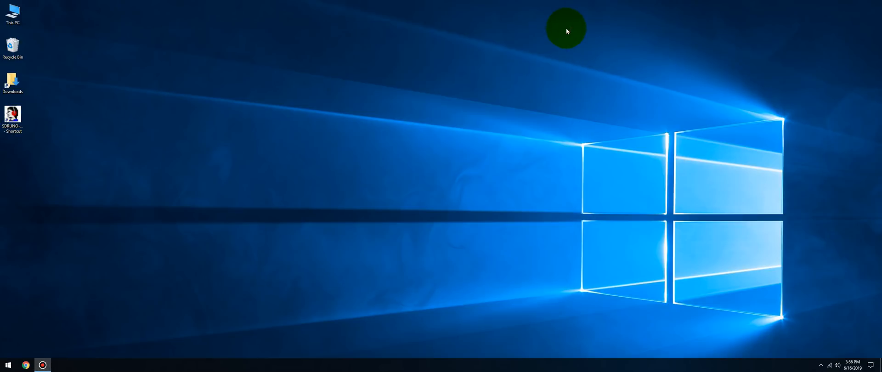
- Start the program from the SDRUNO shortcut with 'Always ask before opening' unticked
click(12, 115)
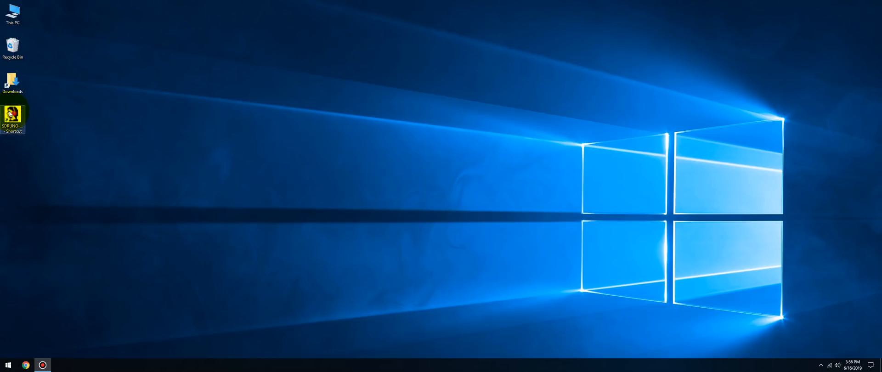
double_click(12, 115)
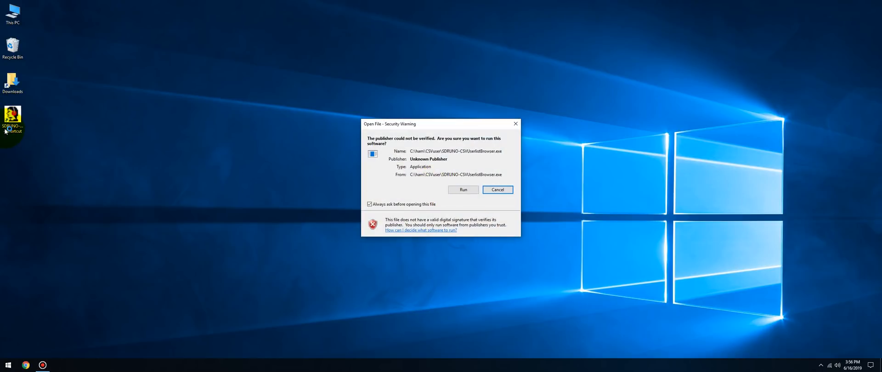
click(369, 204)
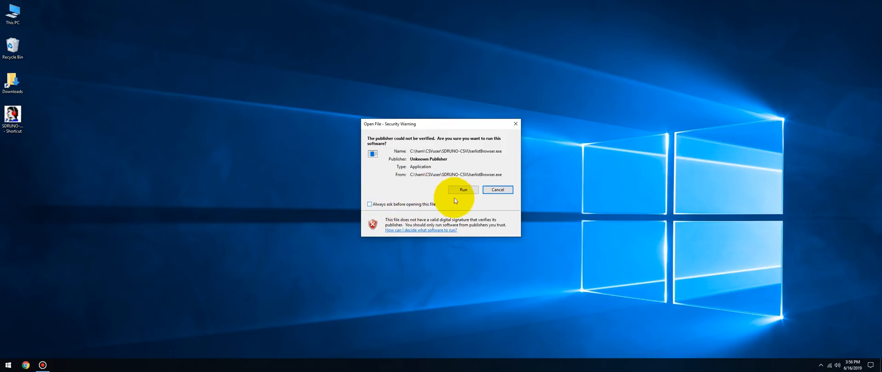
click(462, 189)
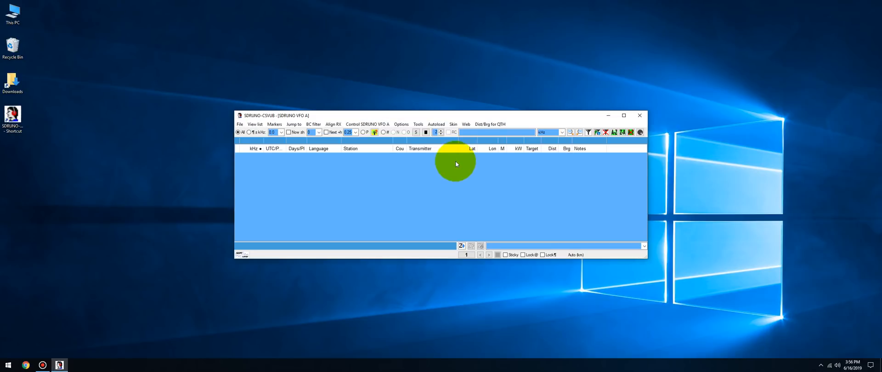
mouse_move(482, 127)
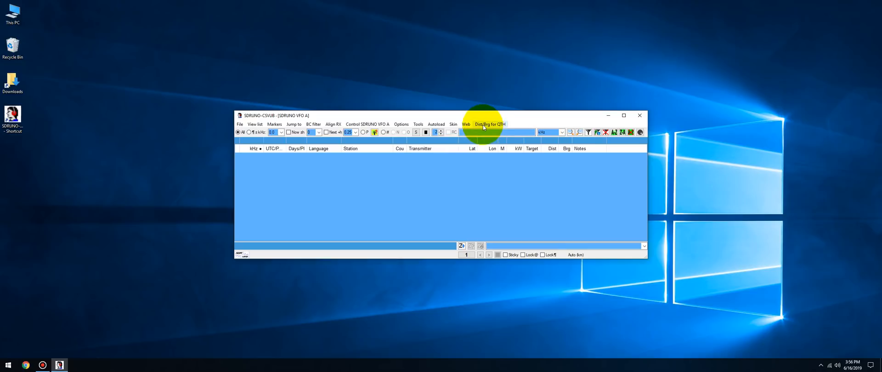
- Set Dist/Brg for QTH to distance in miles and bring up the Web menu
click(489, 124)
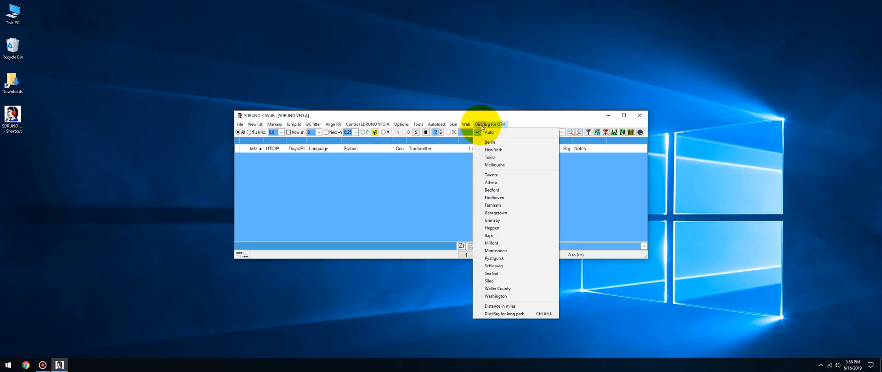
mouse_move(517, 289)
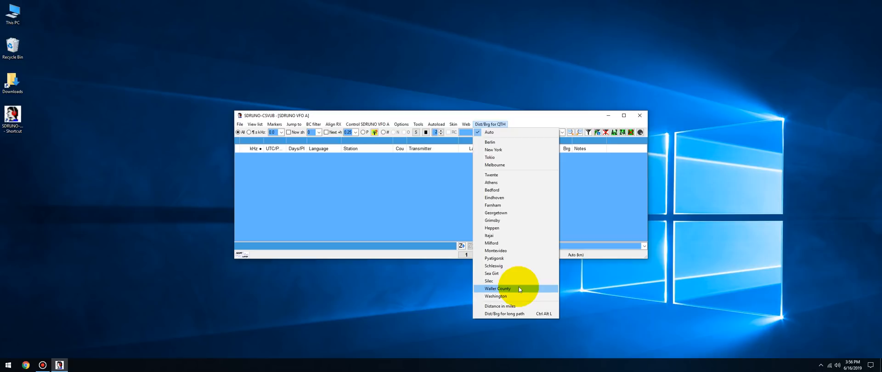
click(500, 306)
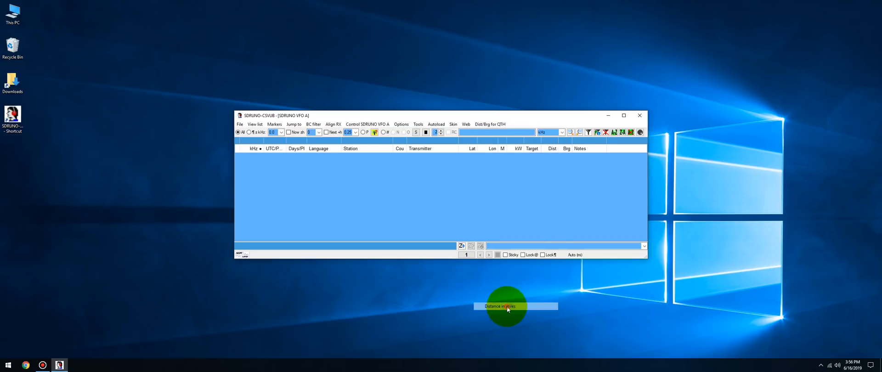
mouse_move(467, 124)
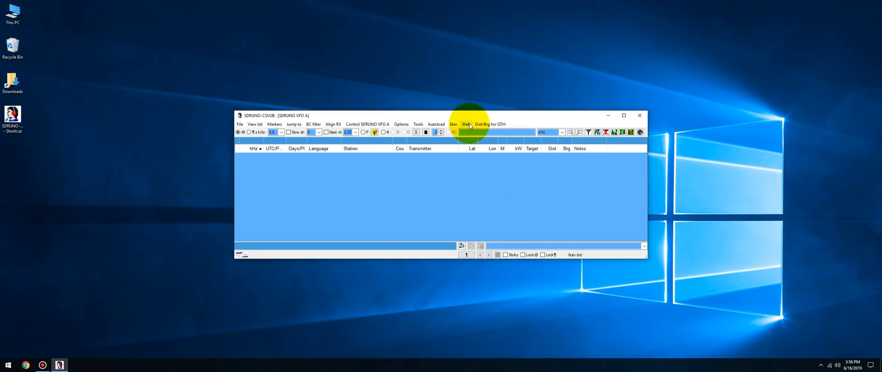
click(465, 124)
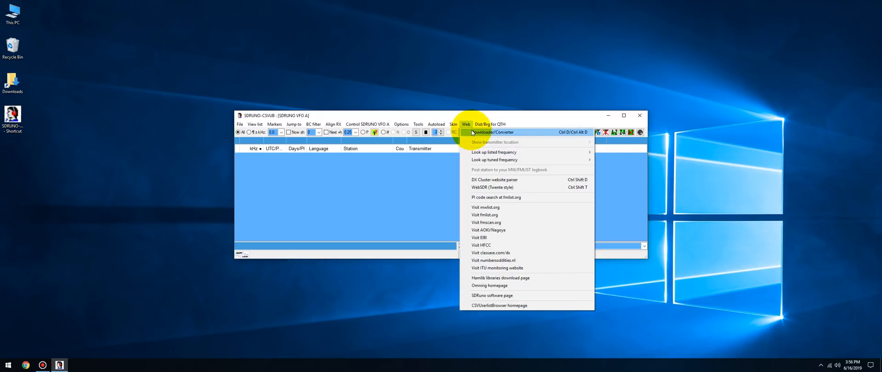
- In Downloader/Converter, enable batch download of all list types and auto-close when ASD jobs finish
click(492, 133)
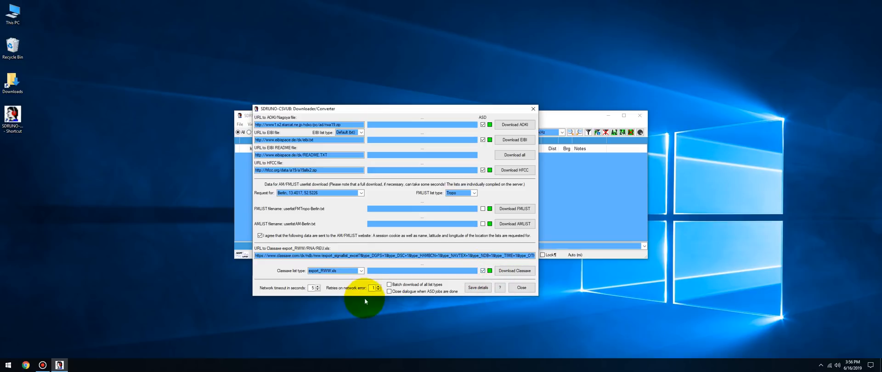
click(389, 285)
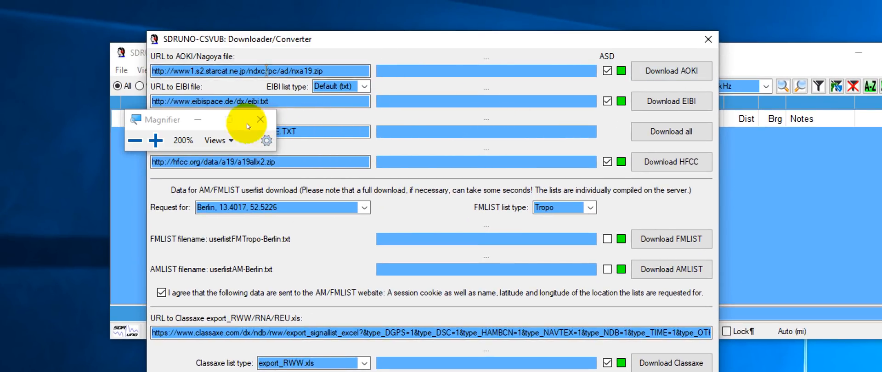
click(259, 120)
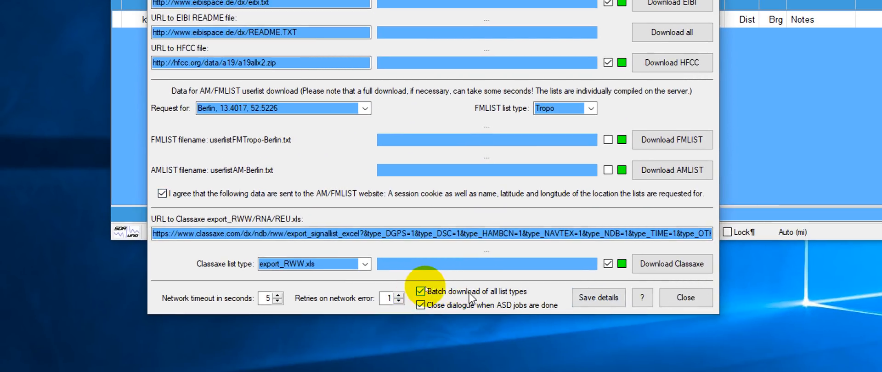
mouse_move(517, 301)
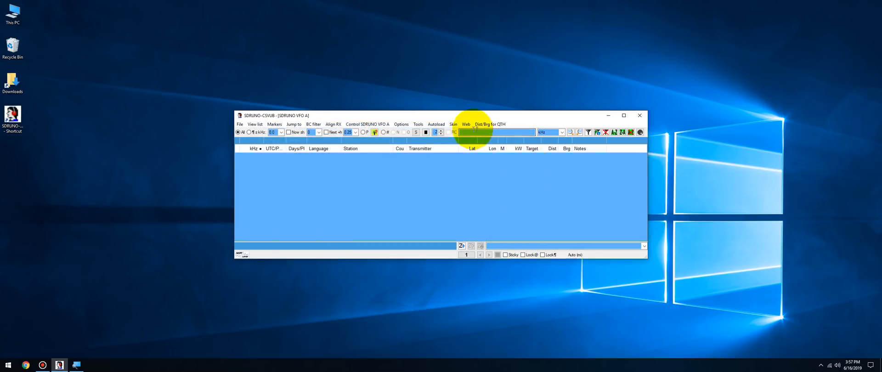
- Apply the '18 SDRuno' dark colour scheme from the Skin menu
click(452, 124)
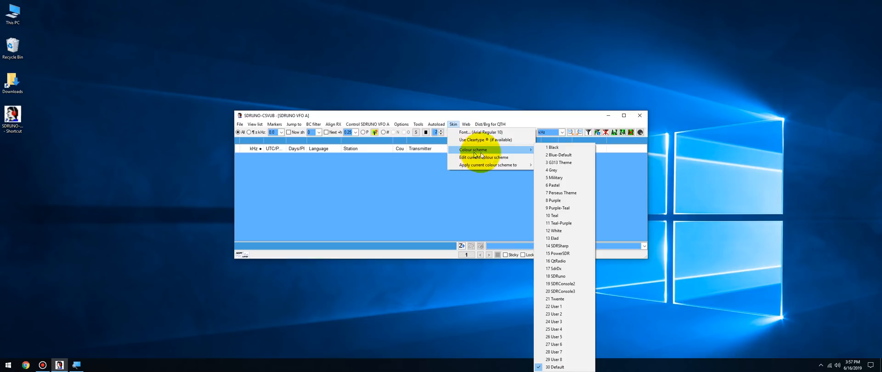
mouse_move(564, 207)
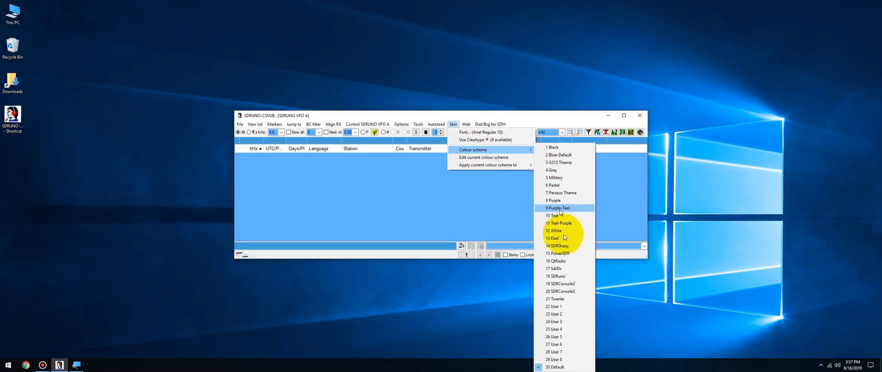
mouse_move(565, 275)
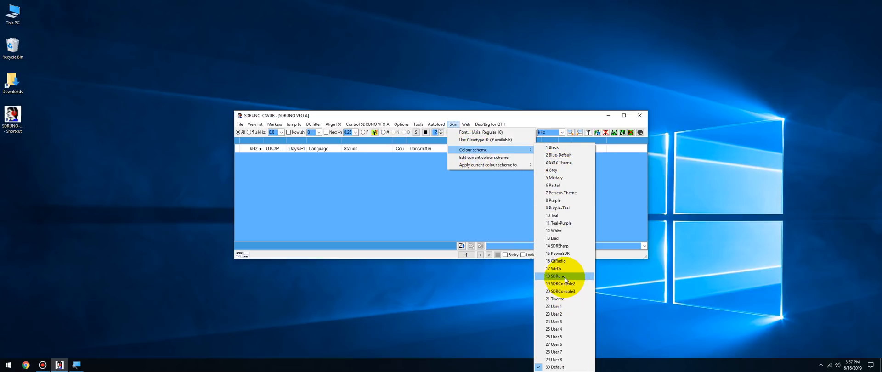
mouse_move(559, 163)
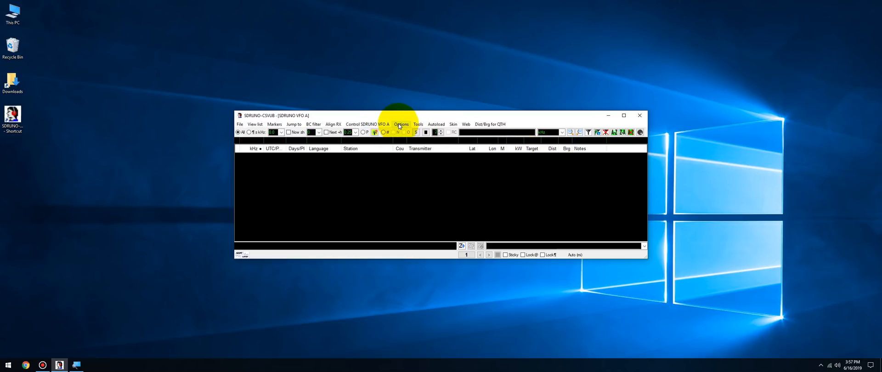
click(418, 124)
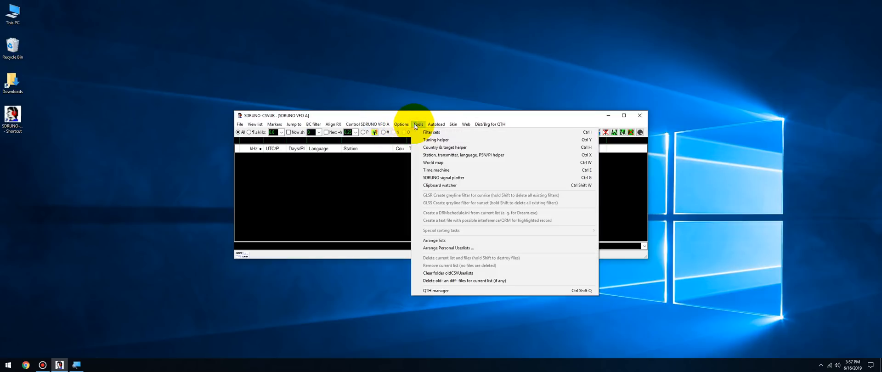
- In QTH manager, enter the new main location coordinates, locator and QTH name 'Mike-KSS'
click(434, 290)
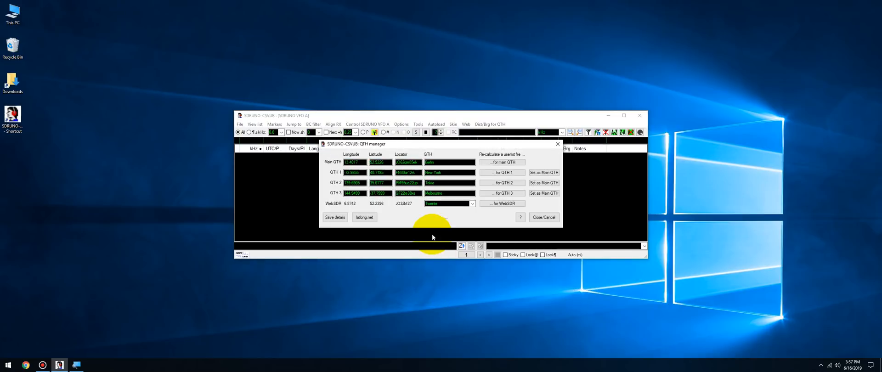
drag(366, 144, 366, 255)
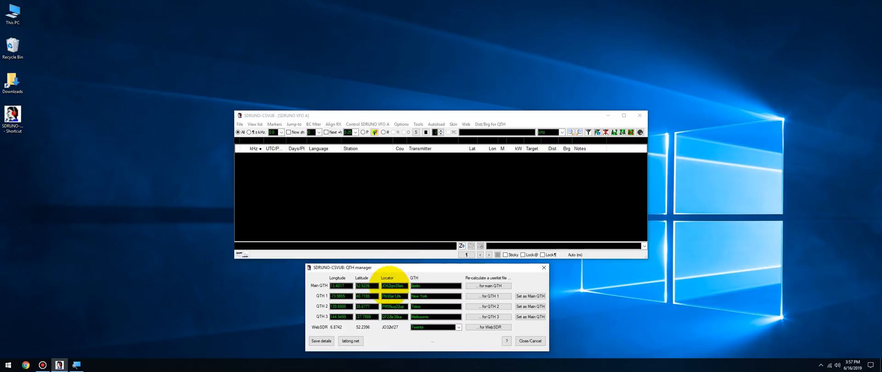
click(337, 285)
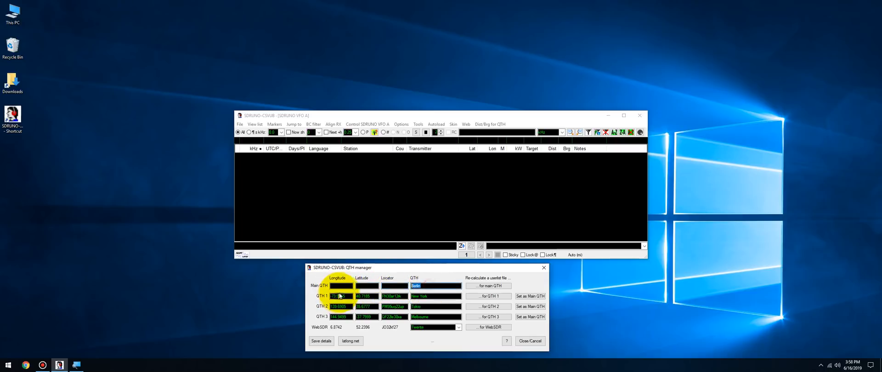
click(392, 286)
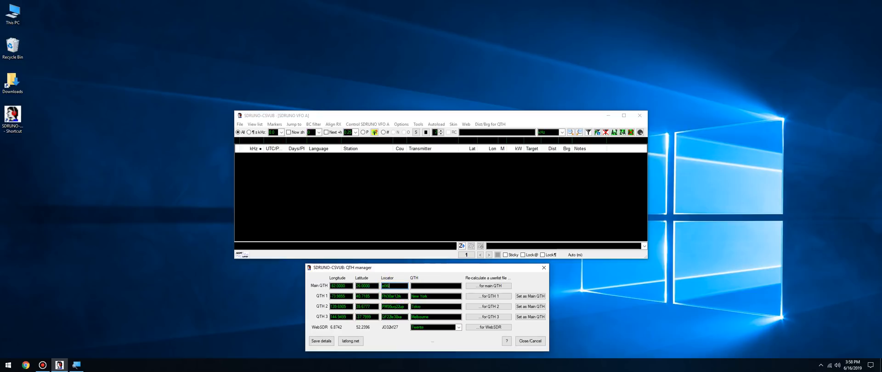
click(394, 286)
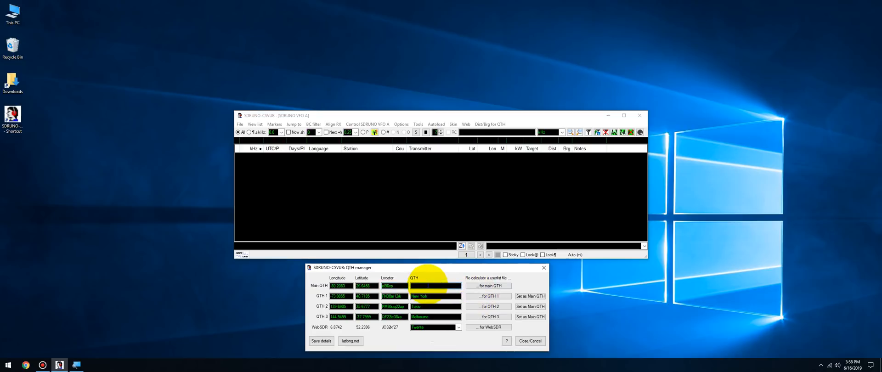
text(Mike-KSS)
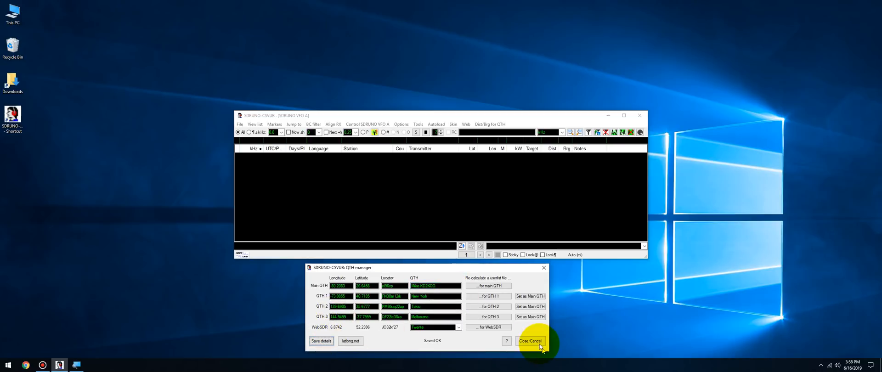
- Download all station lists for the new QTH, saving the changed network settings
click(529, 341)
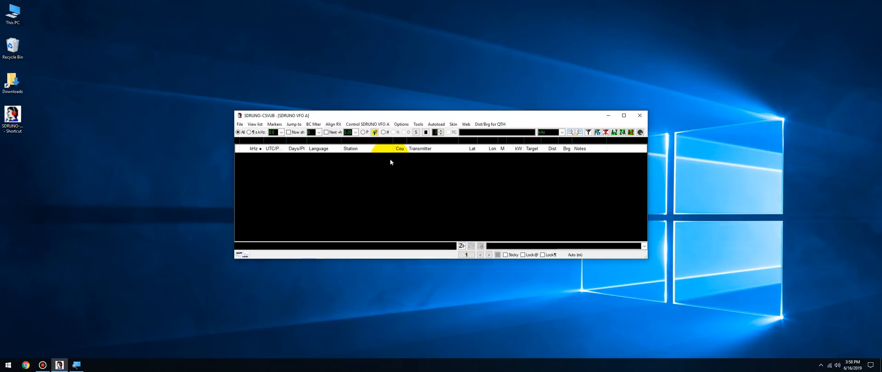
click(465, 124)
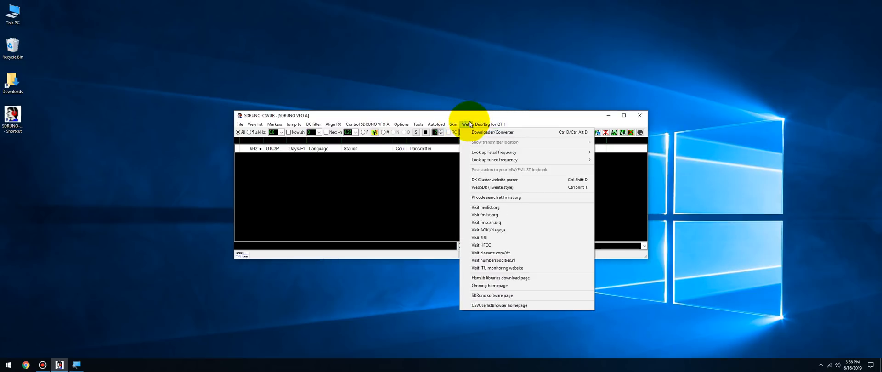
click(492, 132)
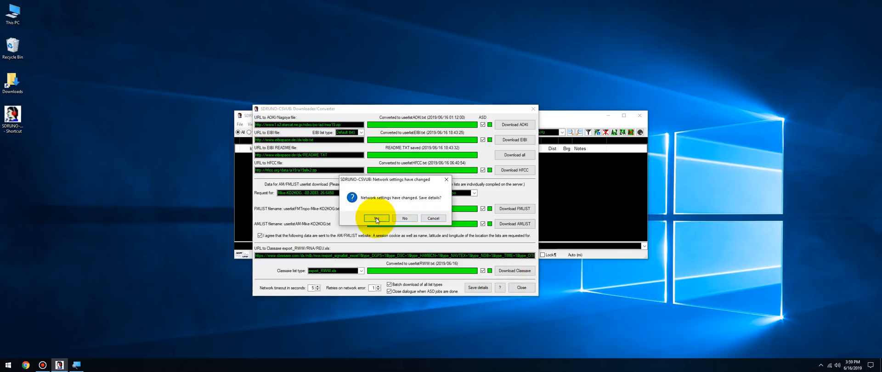
click(377, 218)
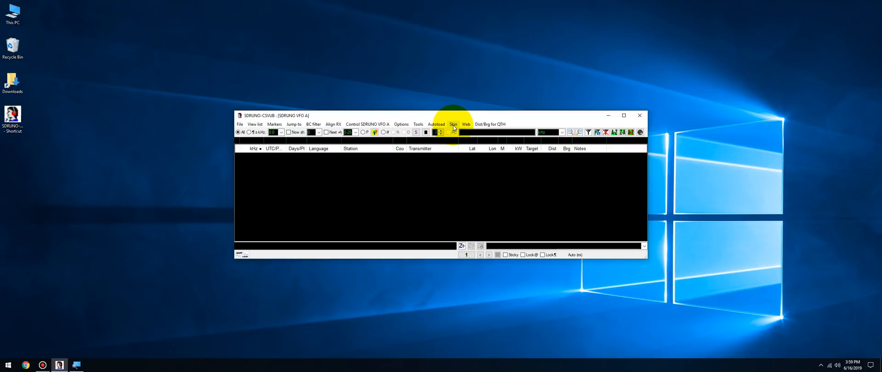
click(435, 124)
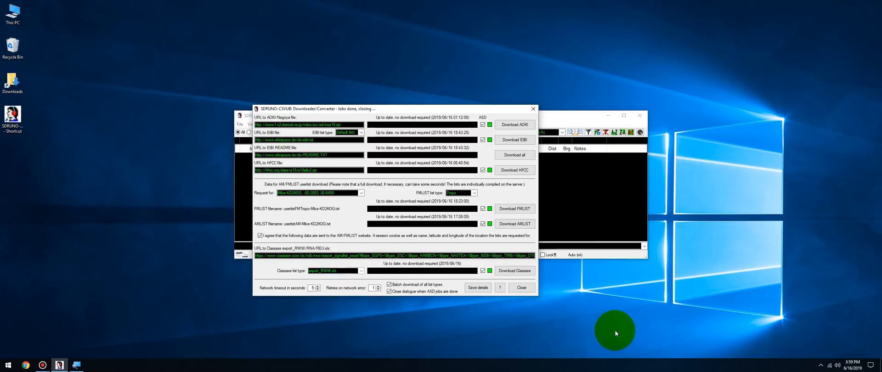
click(520, 287)
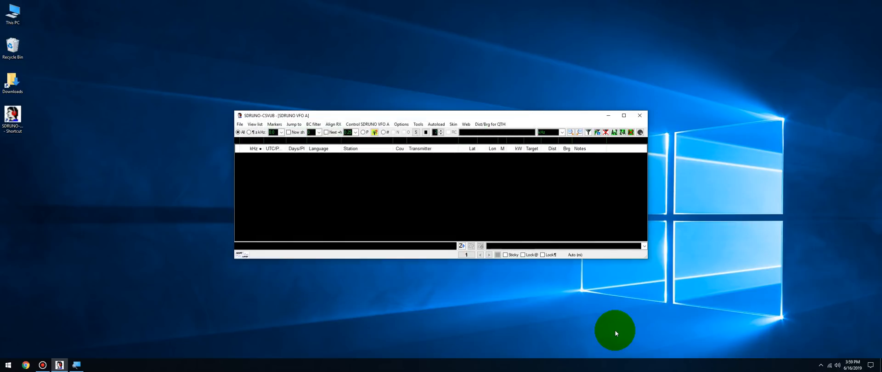
- In the QTH manager, recalculate the userlist for the main QTH, save the transformed file, and close it
click(417, 124)
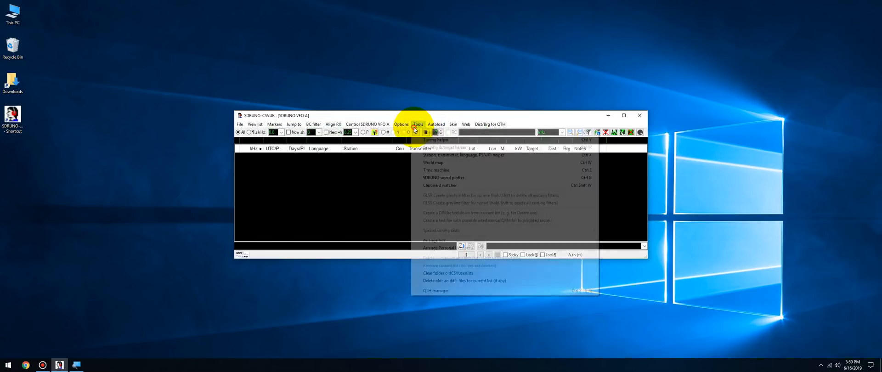
click(436, 290)
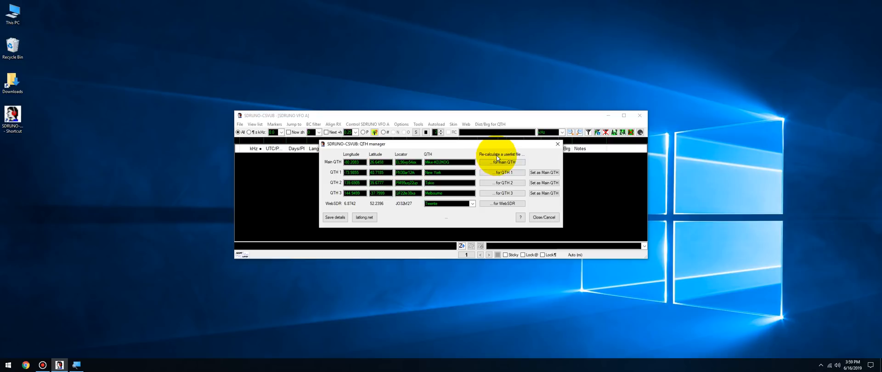
mouse_move(516, 162)
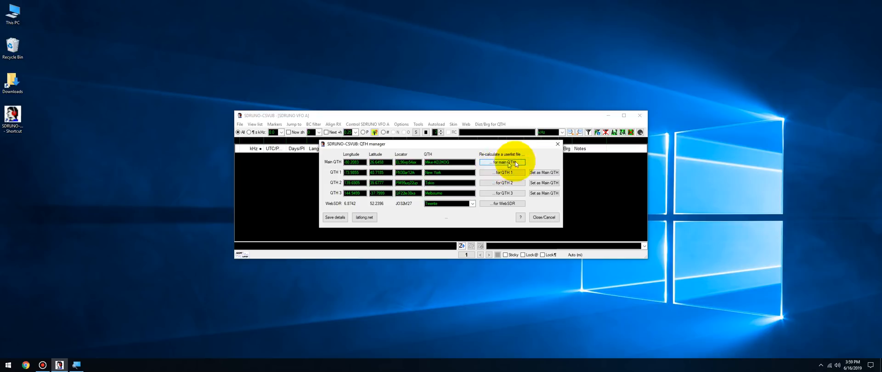
click(502, 162)
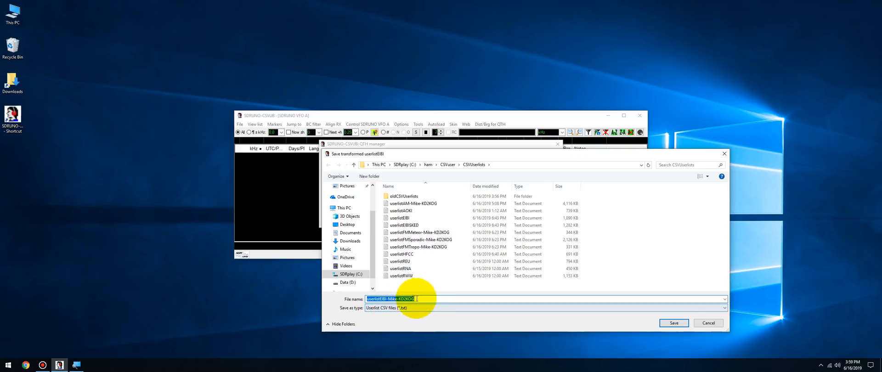
click(673, 323)
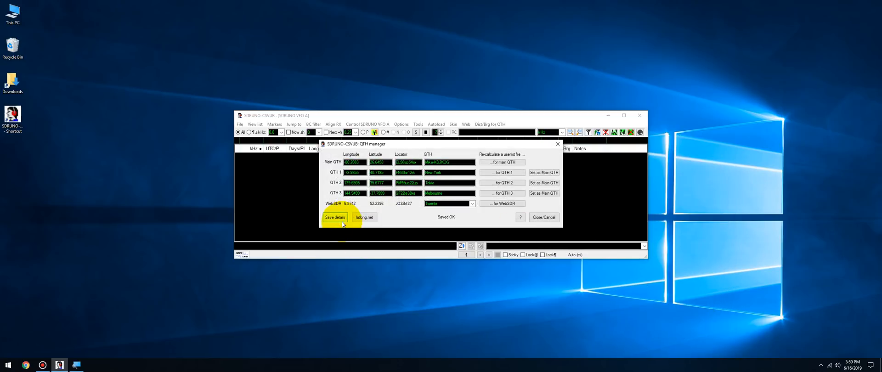
click(543, 217)
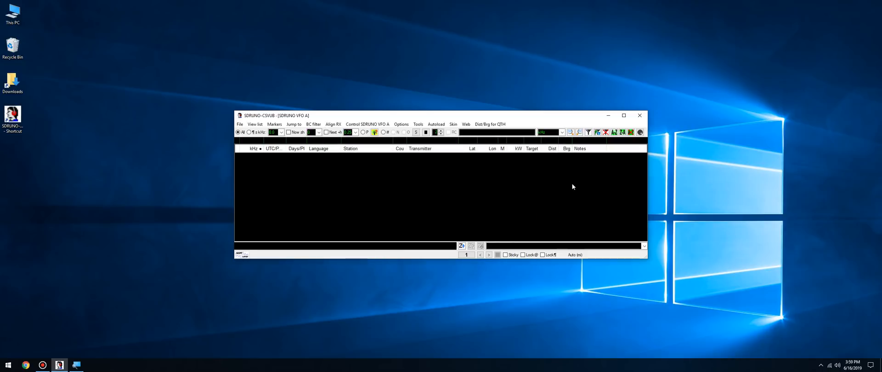
mouse_move(640, 115)
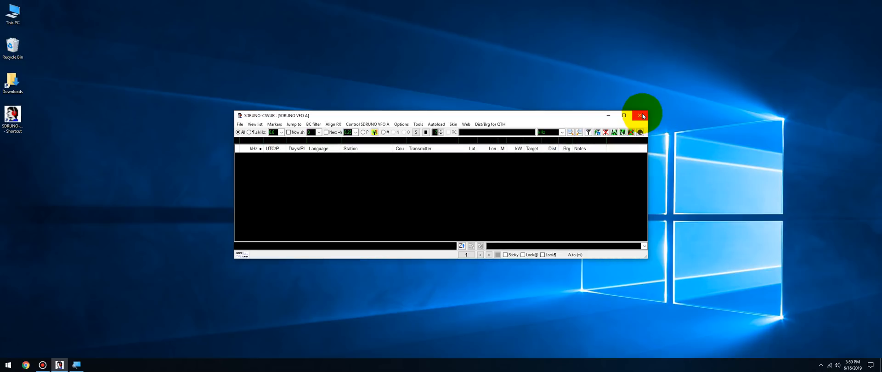
- Relaunch the browser from its desktop shortcut and set Dist/Brg to the first named QTH instead of Auto
click(641, 116)
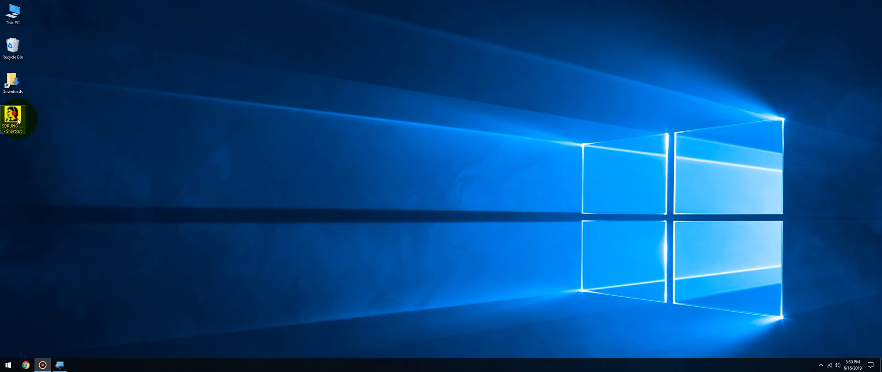
double_click(12, 114)
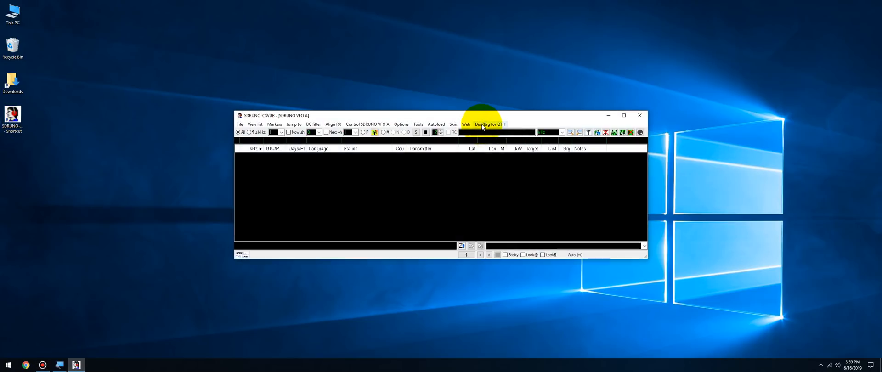
click(490, 124)
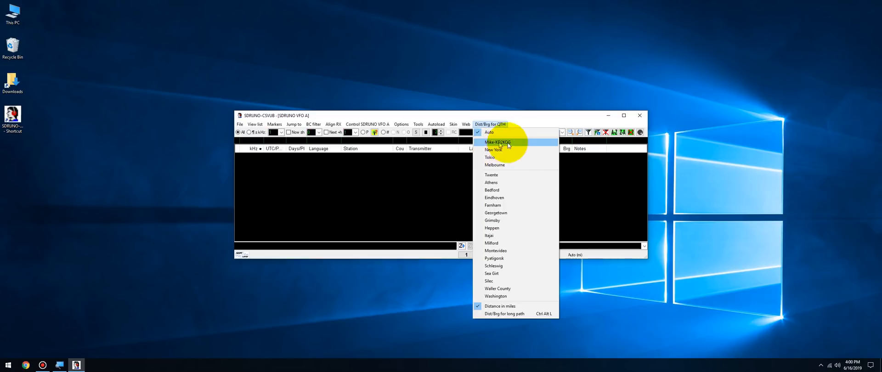
mouse_move(492, 144)
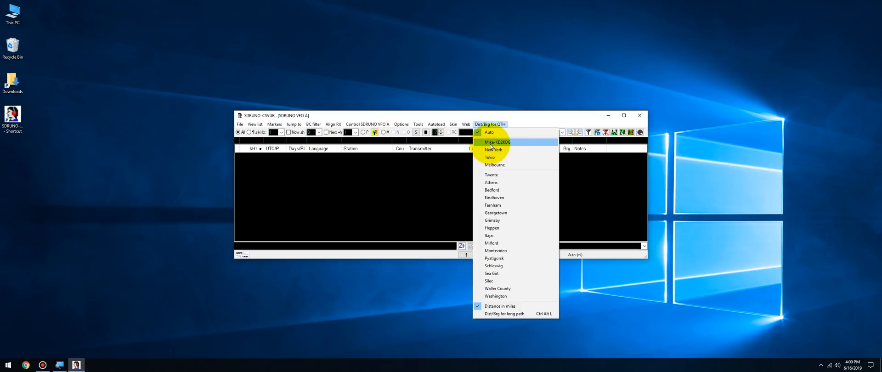
click(497, 141)
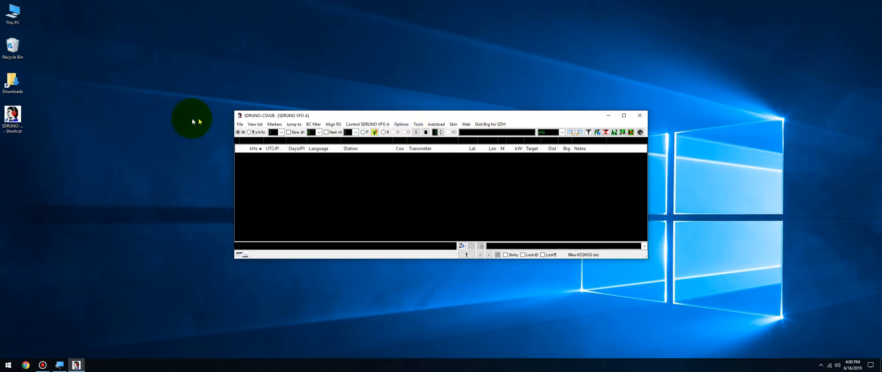
- Import the eibi schedule file from the filesEIBI folder to fill the station list, then check the Autoload menu
click(240, 124)
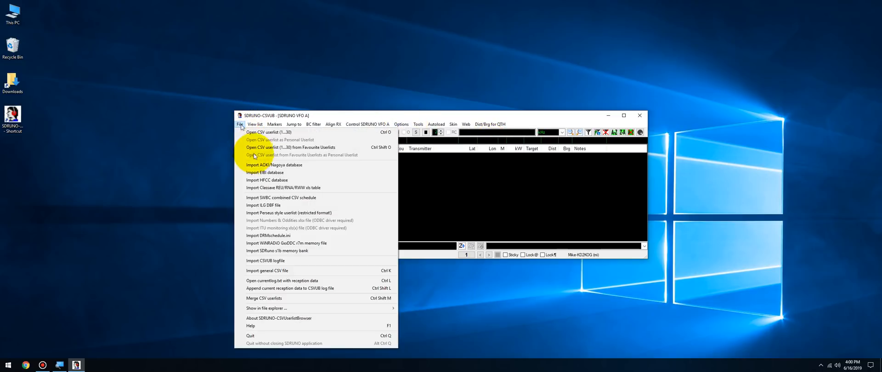
click(265, 172)
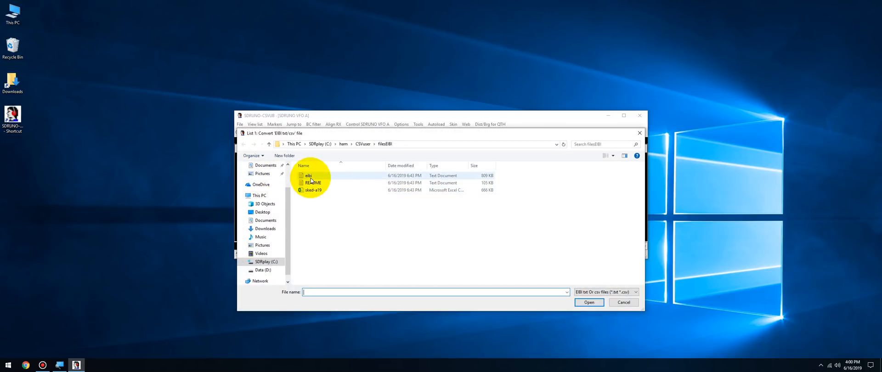
click(588, 302)
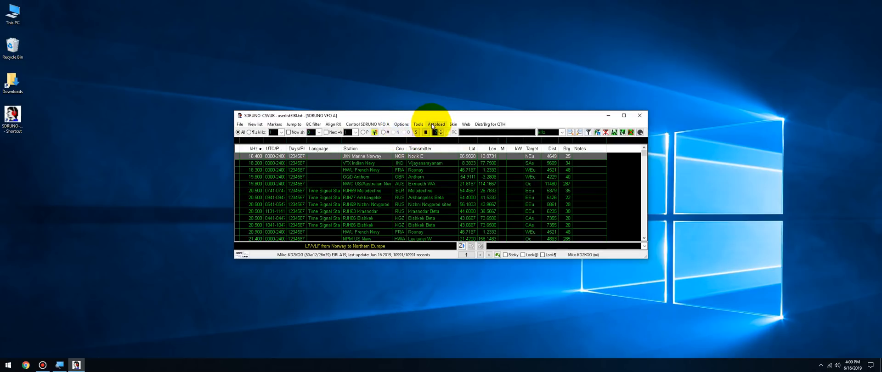
click(435, 124)
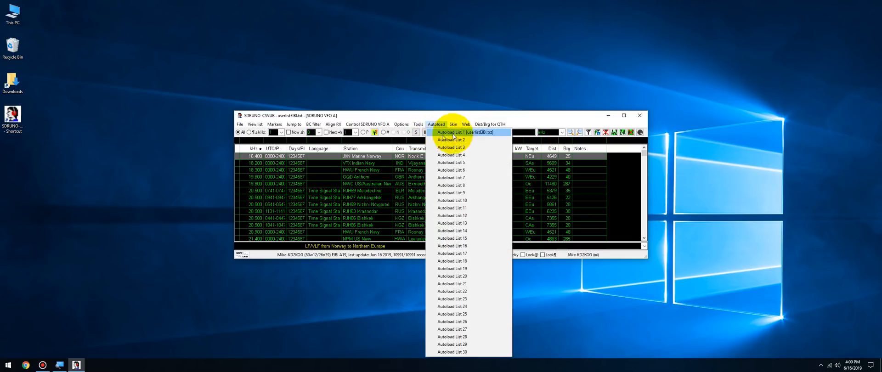
mouse_move(471, 135)
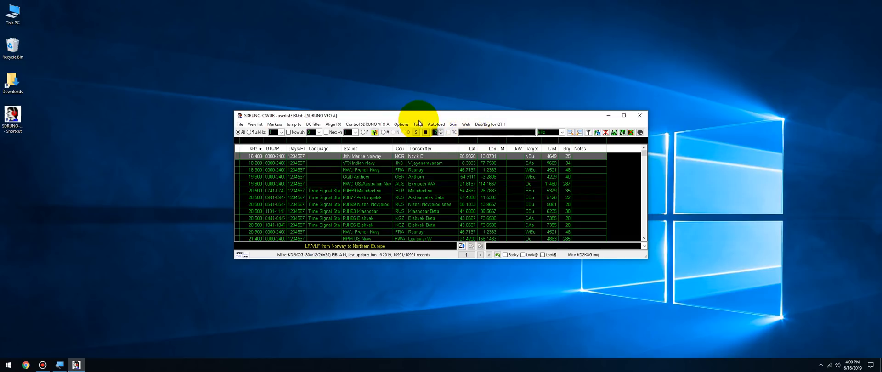
- In Settings > COM, choose COM2 as the SDRuno port, apply the port settings, and close the dialog
click(402, 124)
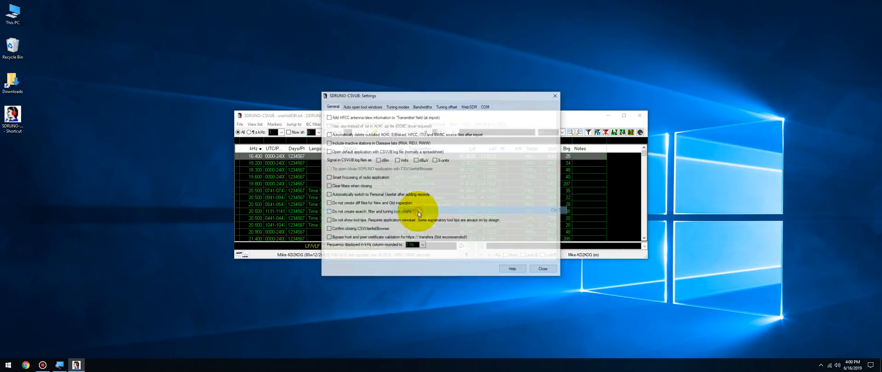
click(484, 106)
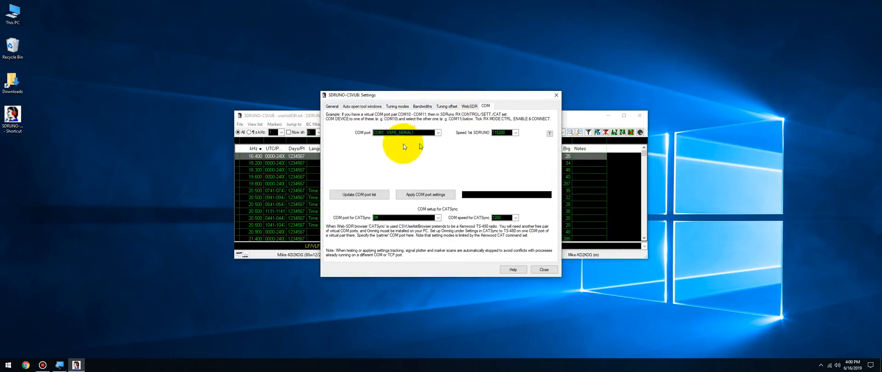
mouse_move(398, 146)
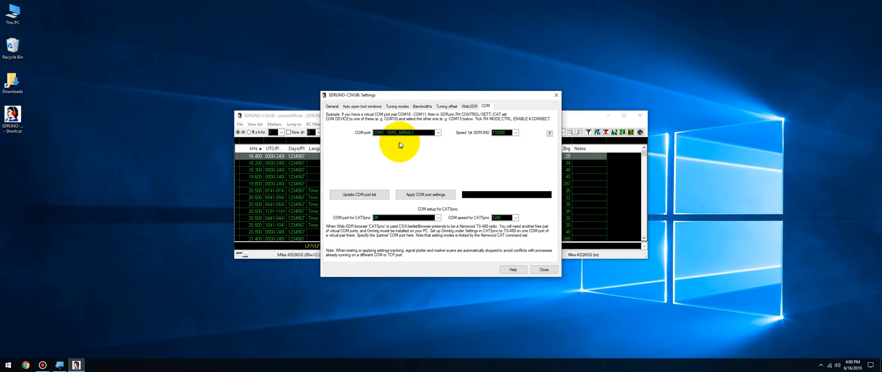
click(437, 132)
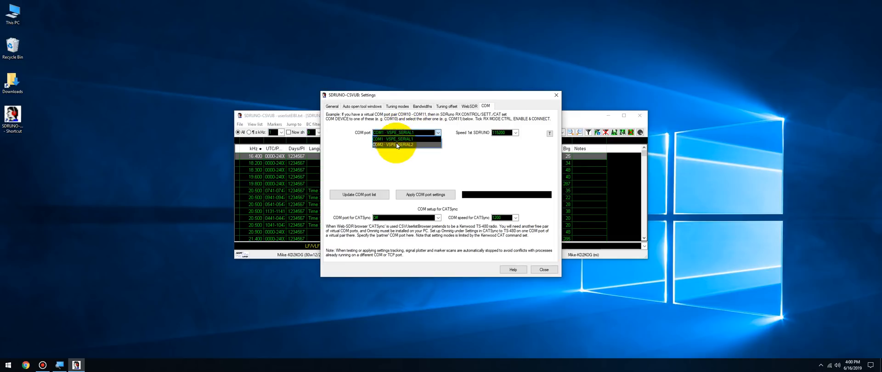
click(397, 145)
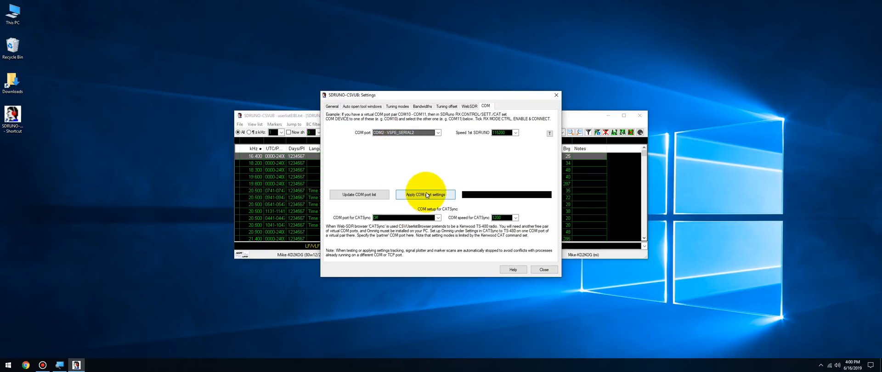
click(424, 194)
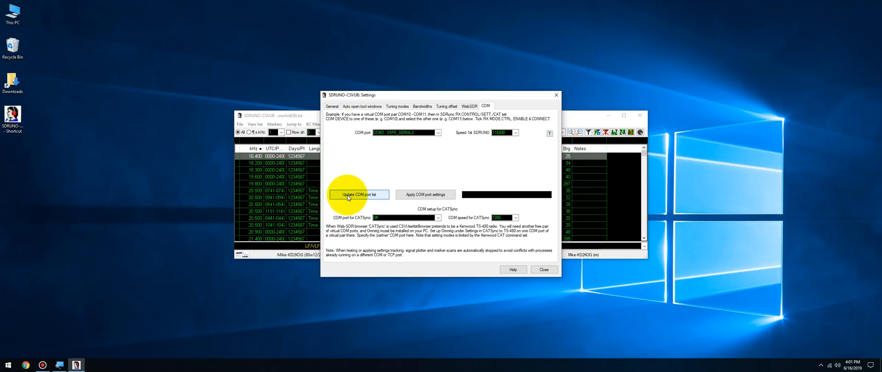
click(438, 132)
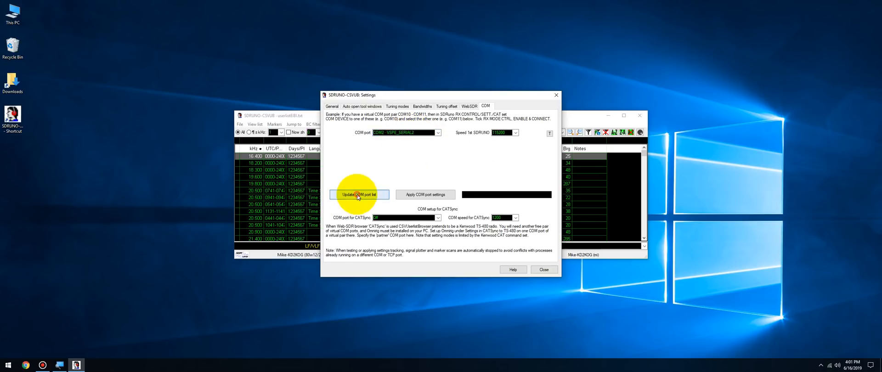
click(425, 194)
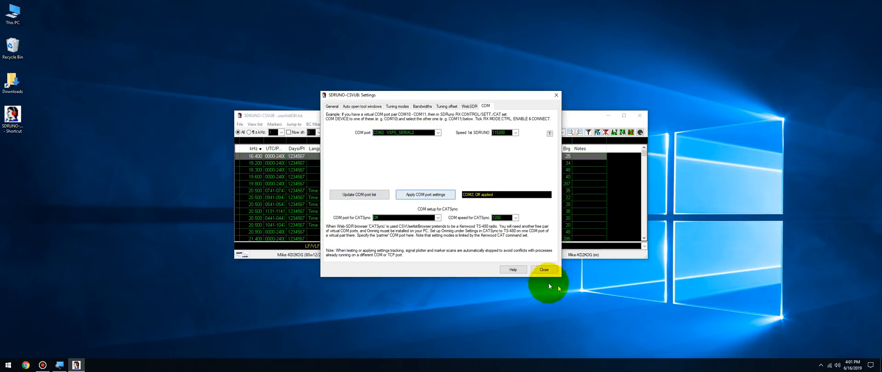
click(542, 271)
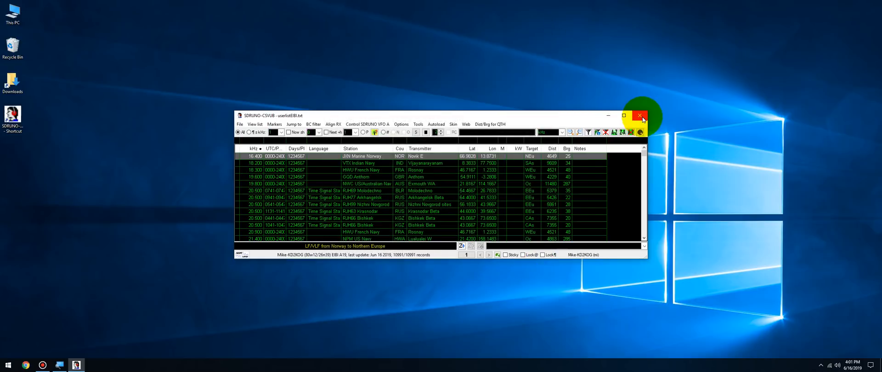
mouse_move(639, 116)
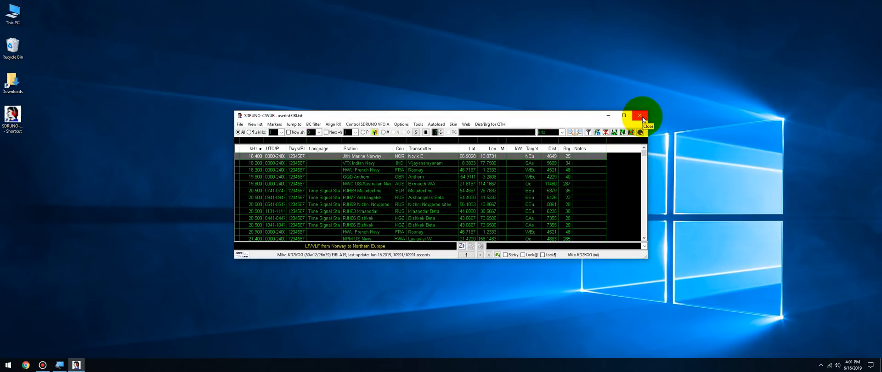
- Quit the browser and tick 'Run this program as an administrator' on its shortcut's Compatibility page
click(640, 116)
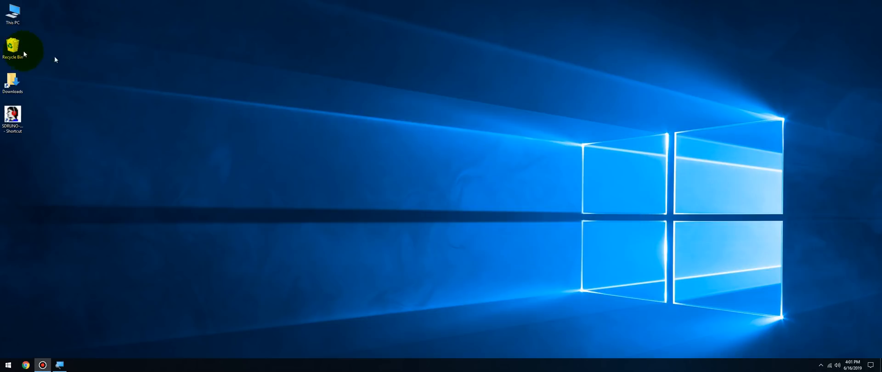
right_click(12, 115)
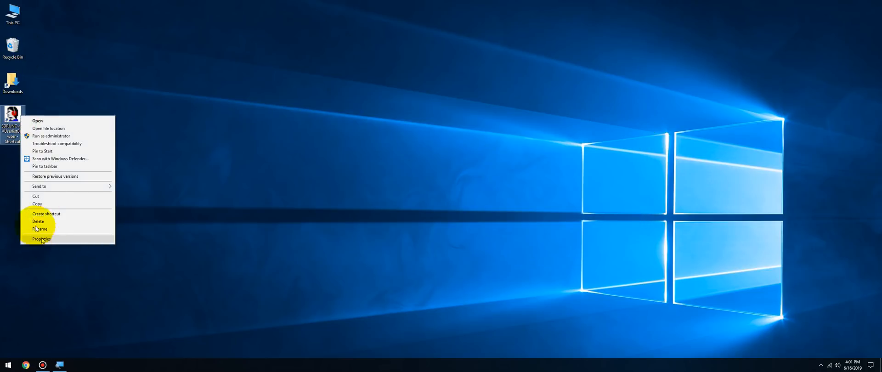
click(41, 238)
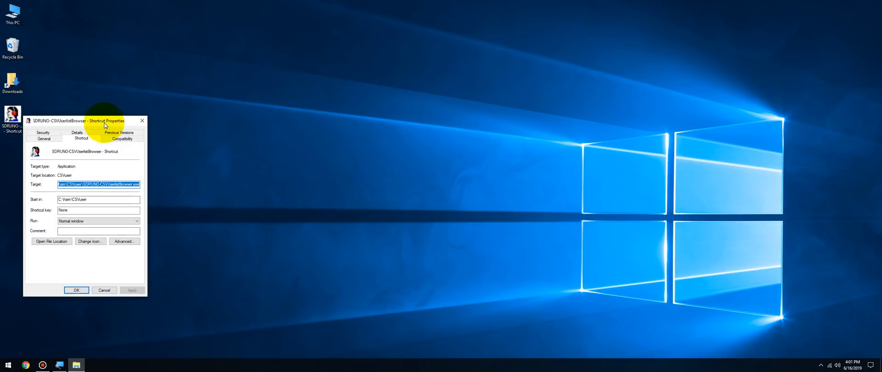
click(121, 138)
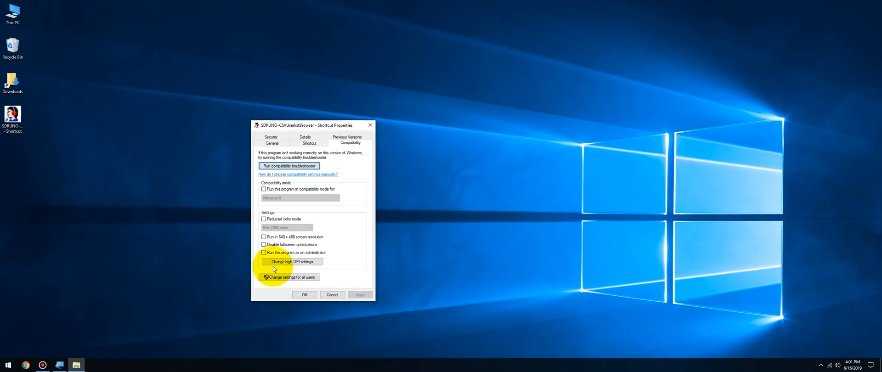
click(263, 252)
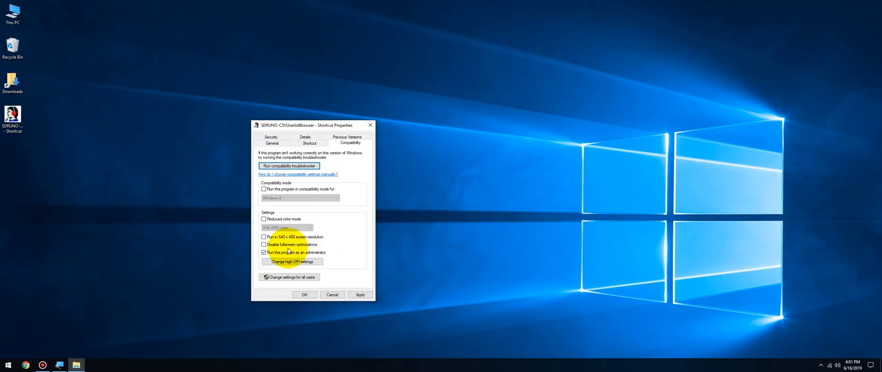
click(304, 295)
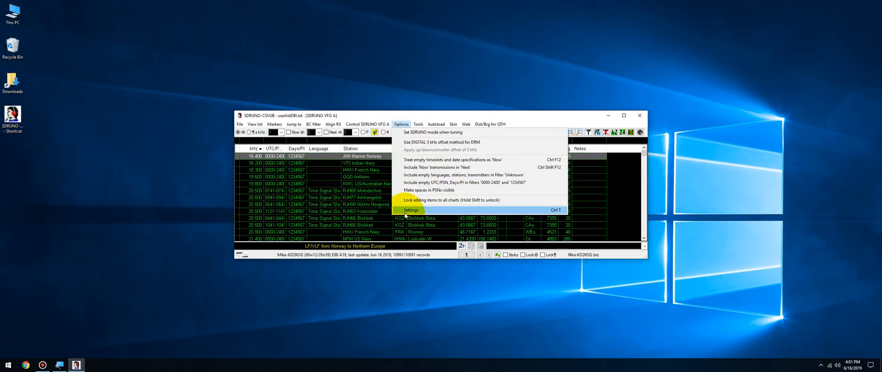
- With the browser running as administrator, apply the COM2 port settings again and close Settings
click(411, 210)
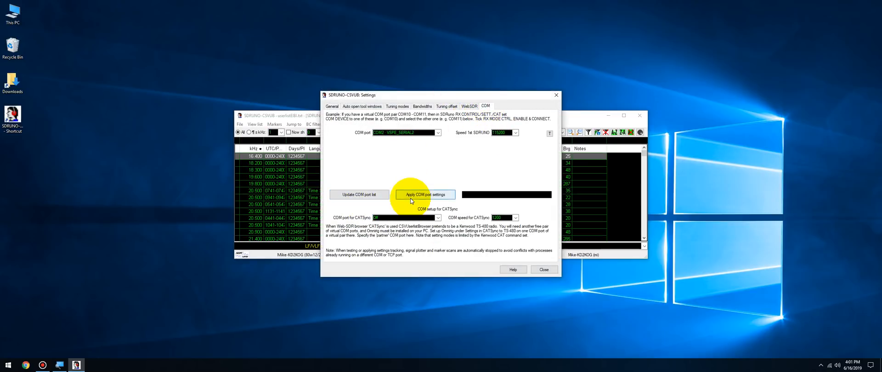
click(425, 194)
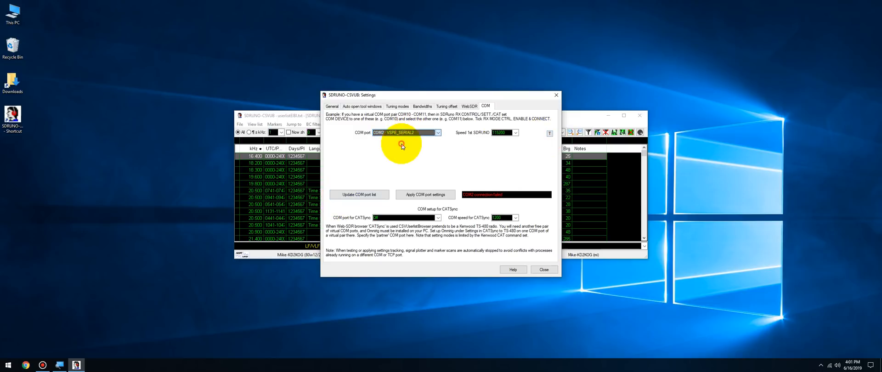
click(543, 270)
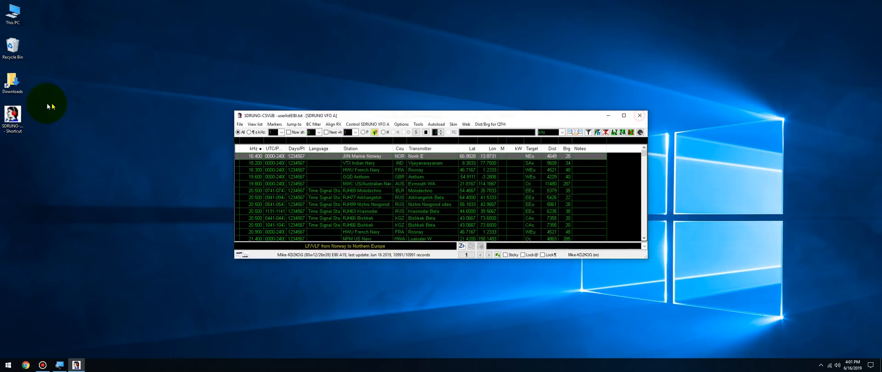
right_click(12, 115)
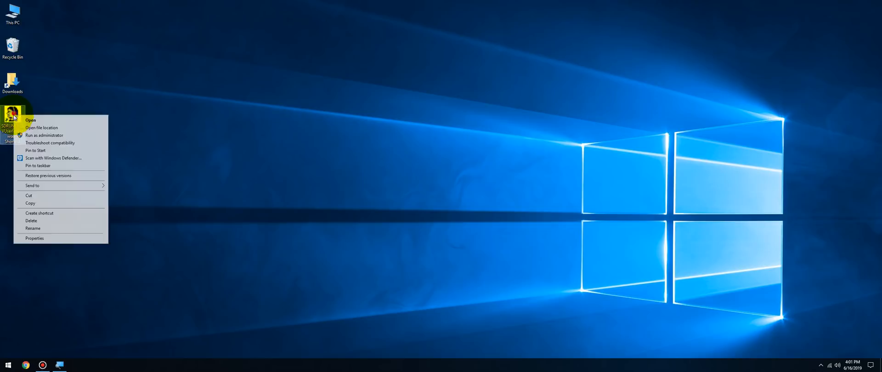
mouse_move(50, 143)
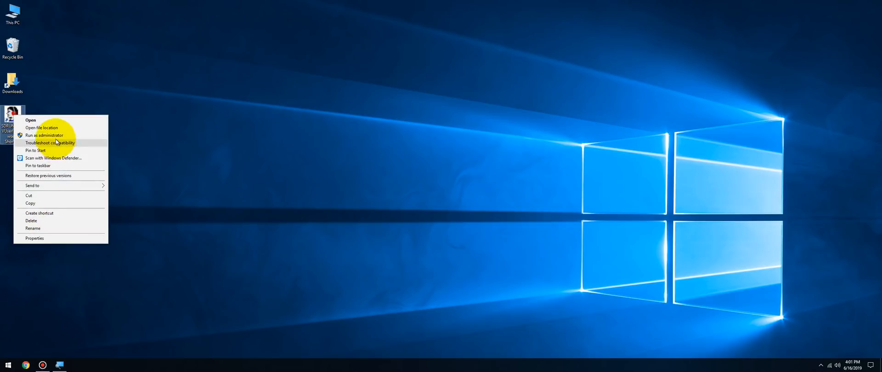
click(31, 119)
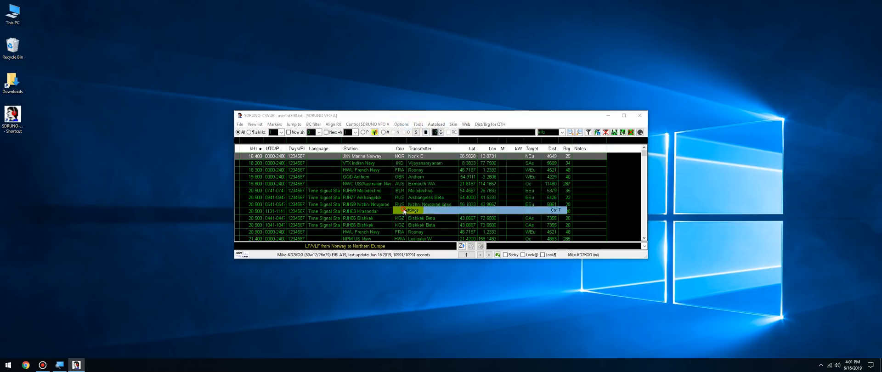
- Update the COM port list, apply the settings, select COM1 - VSPE_SERIAL1 for SDRuno, and close Settings
click(411, 209)
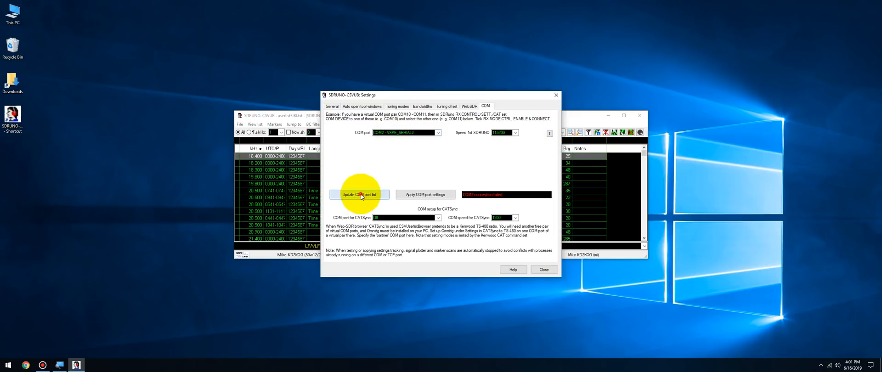
click(426, 195)
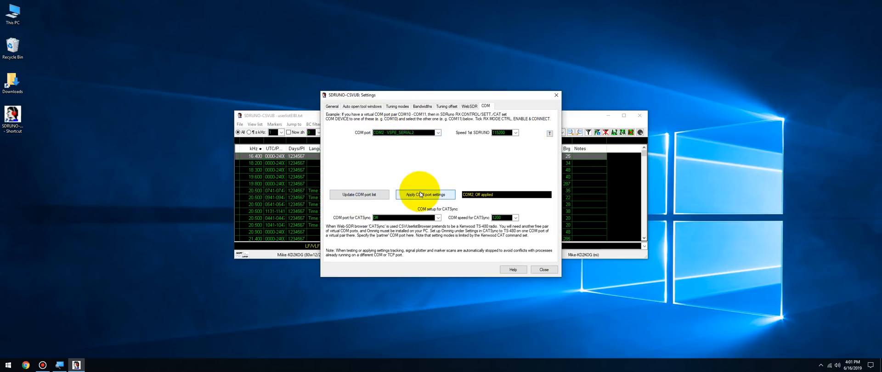
click(424, 193)
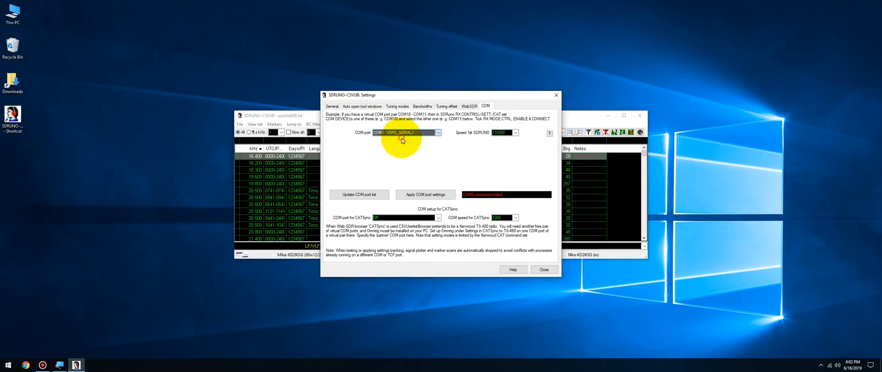
click(425, 195)
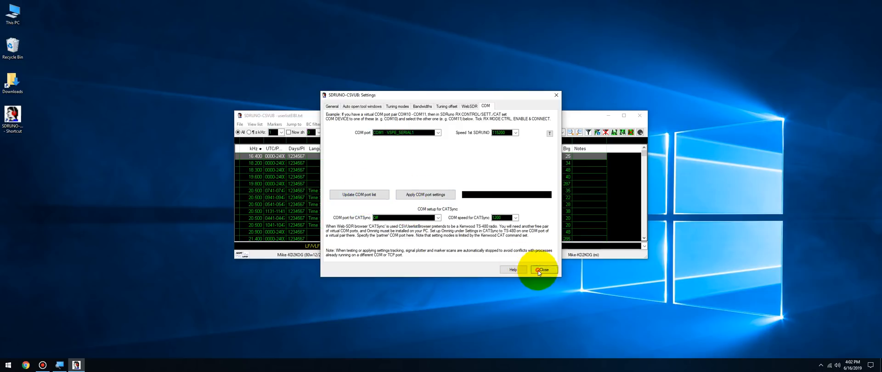
click(542, 270)
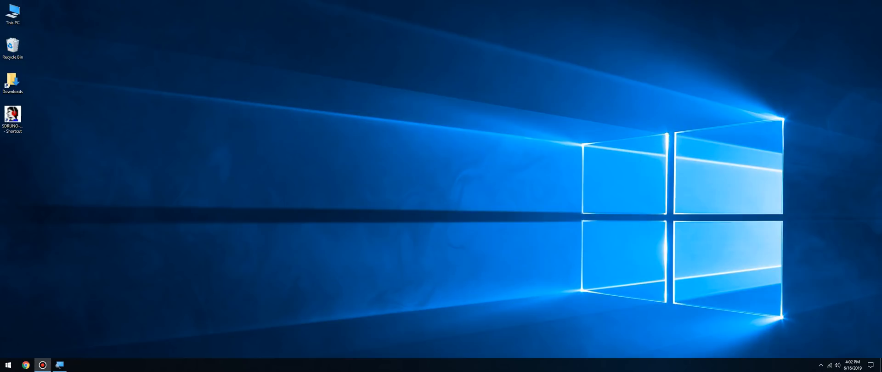
- With COM2 - VSPE_SERIAL2 selected, run the COM link test so SDRuno starts and asks for an RSP device
right_click(12, 112)
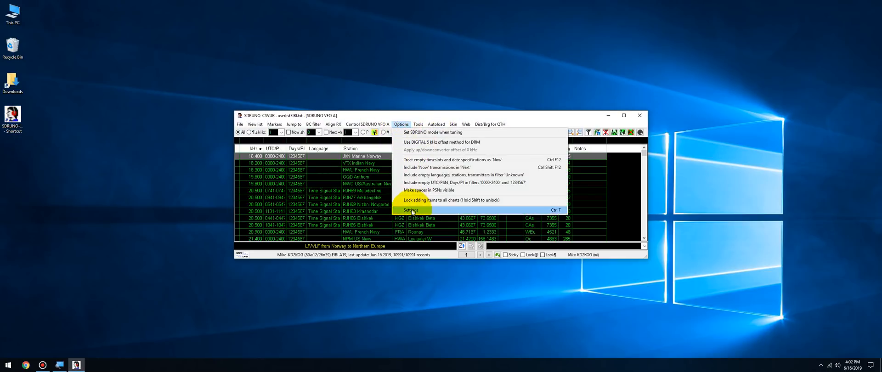
click(411, 210)
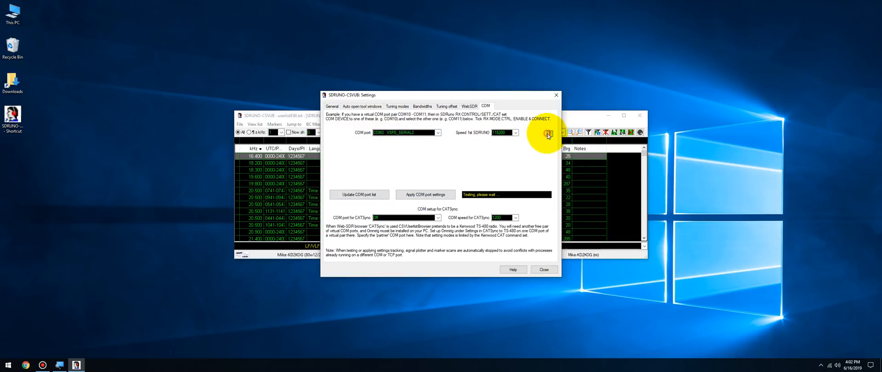
click(543, 269)
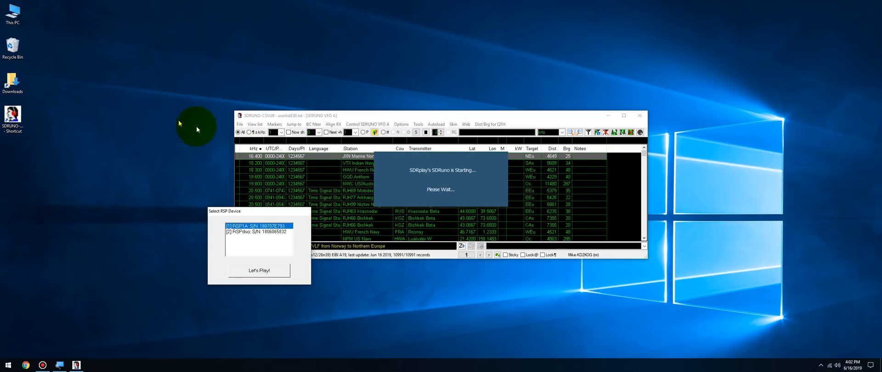
- Start SDRuno on the first RSP device and reconnect its CAT link on COM1 so RX1 at 9422 kHz is tracked
click(259, 270)
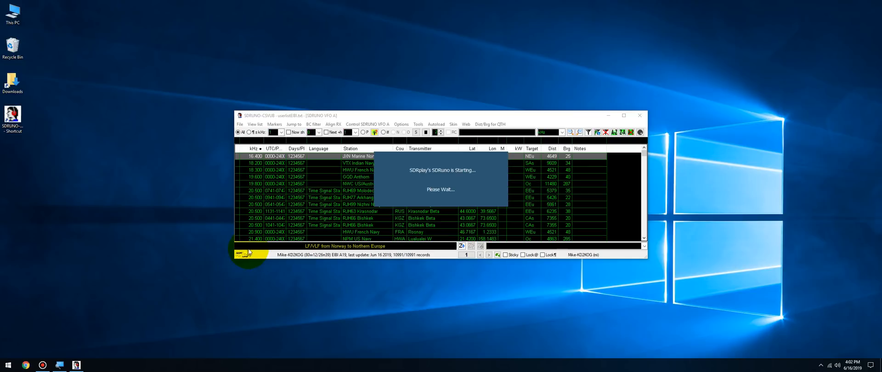
mouse_move(250, 251)
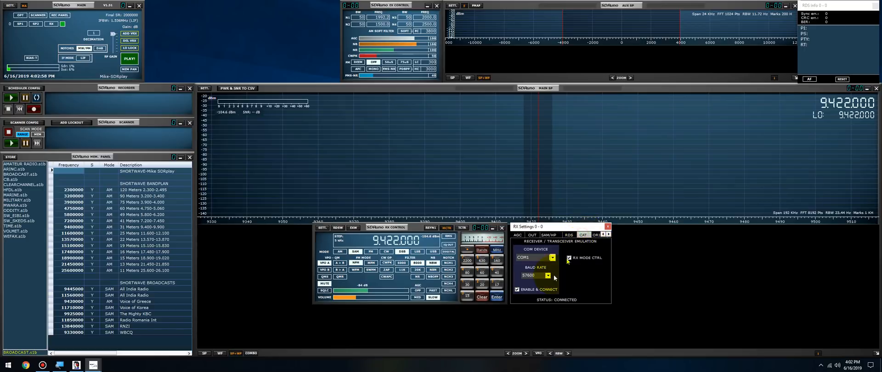
click(516, 289)
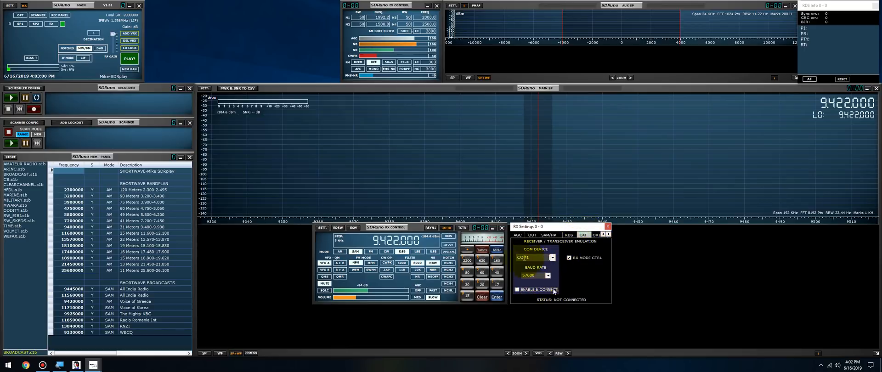
click(552, 257)
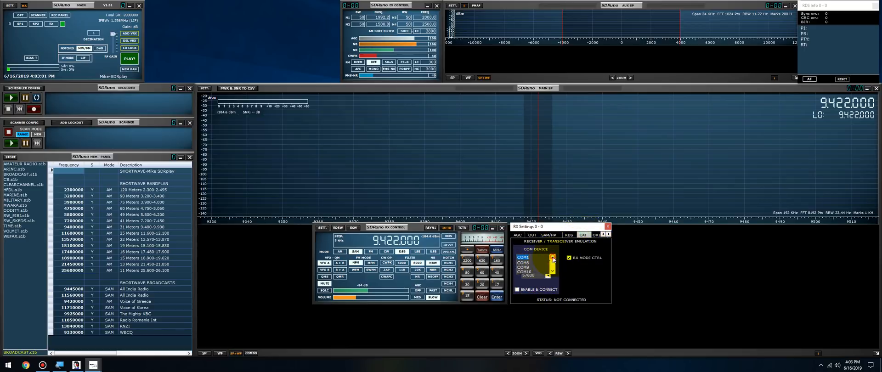
click(552, 257)
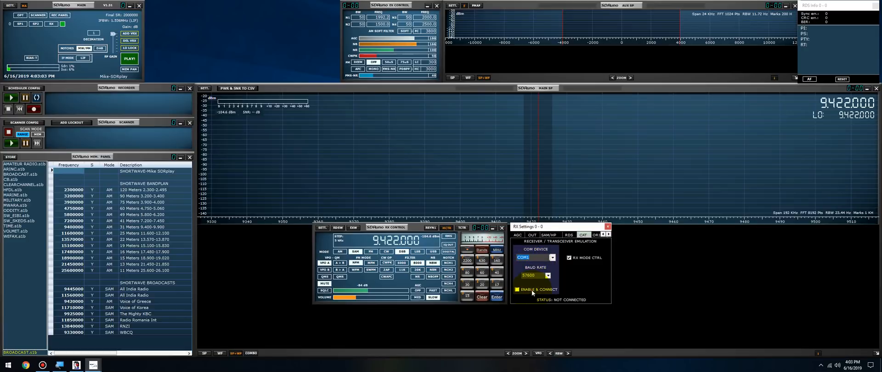
click(516, 289)
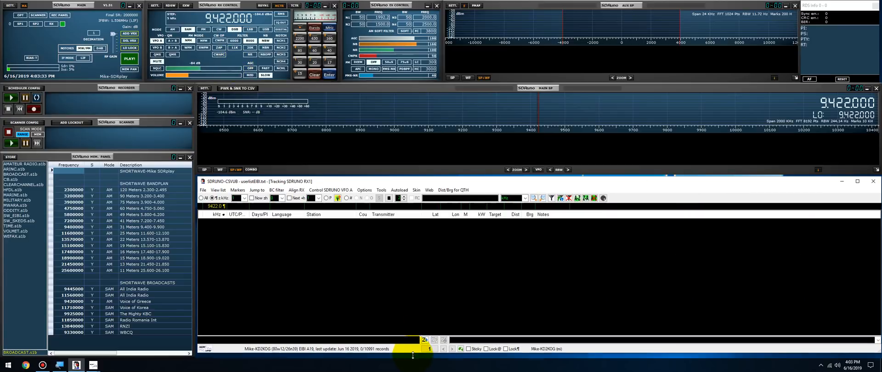
- Recheck the COM port dropdown, leave it on COM2 - VSPE_SERIAL2, and close Settings with SDRuno's CAT connected on COM1
click(380, 191)
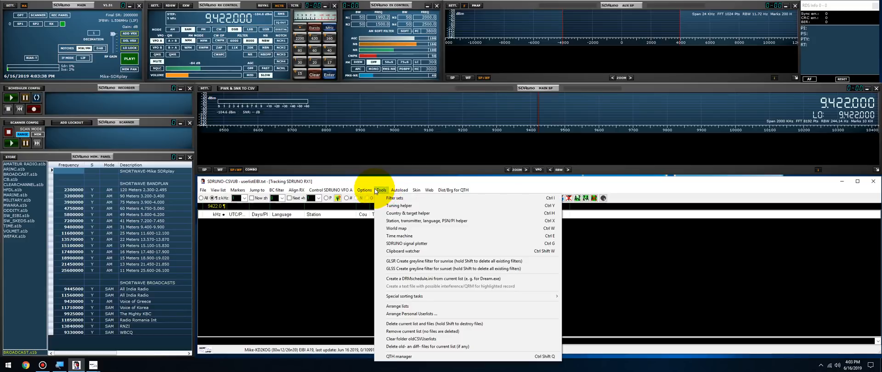
click(365, 190)
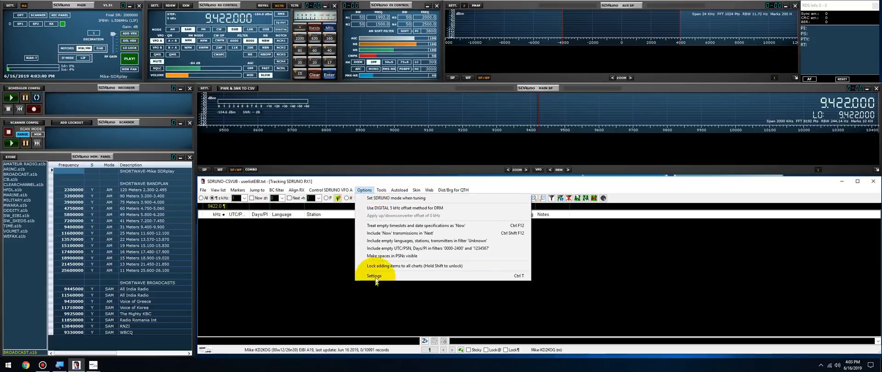
click(374, 276)
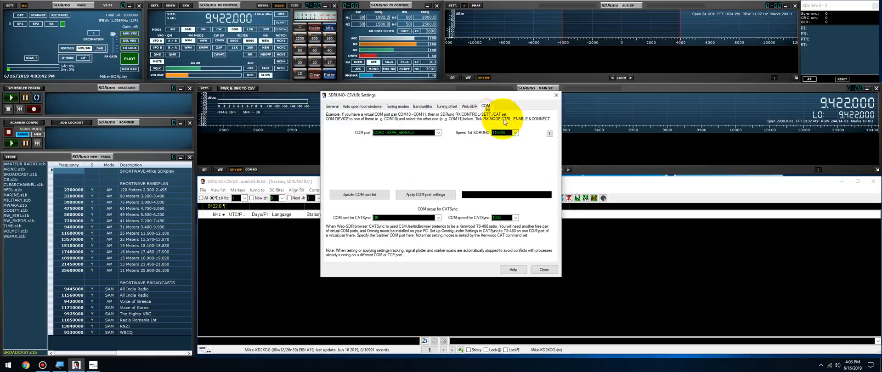
click(438, 132)
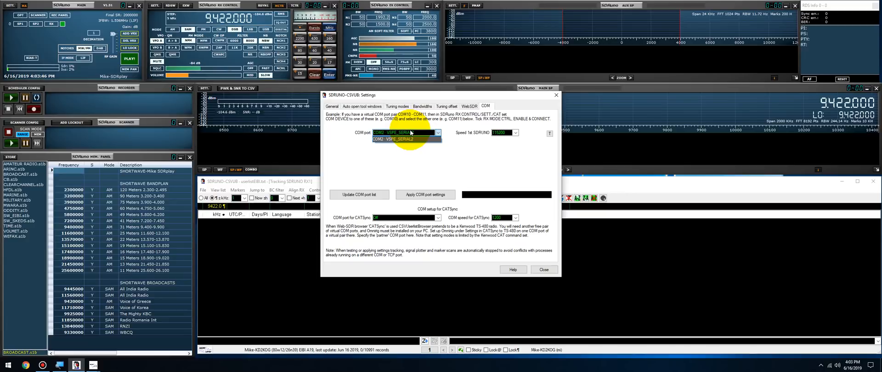
click(405, 138)
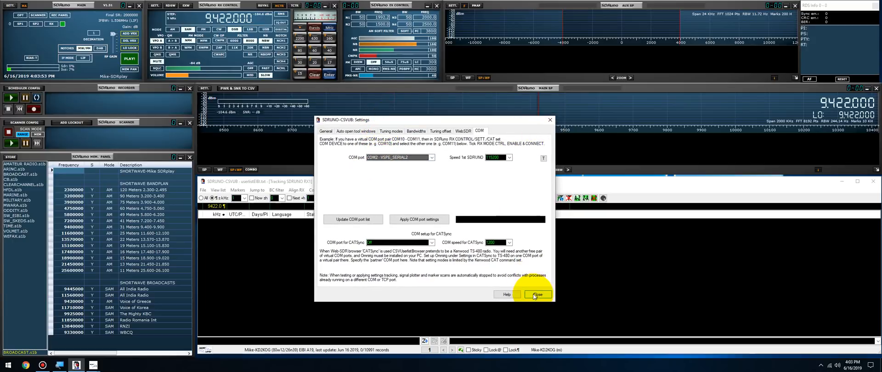
click(535, 294)
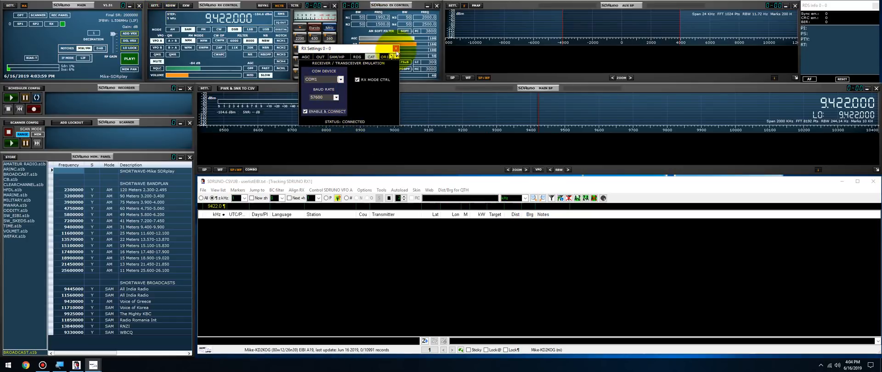
- Close the RX Settings window and shut SDRuno down, leaving the browser reporting a communication error
click(395, 49)
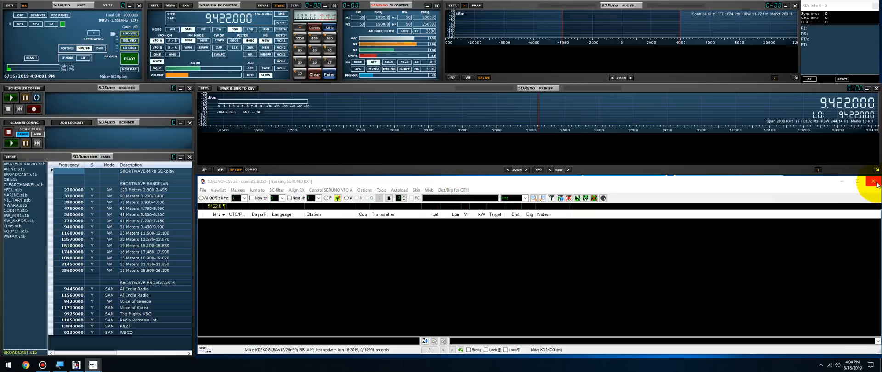
click(875, 181)
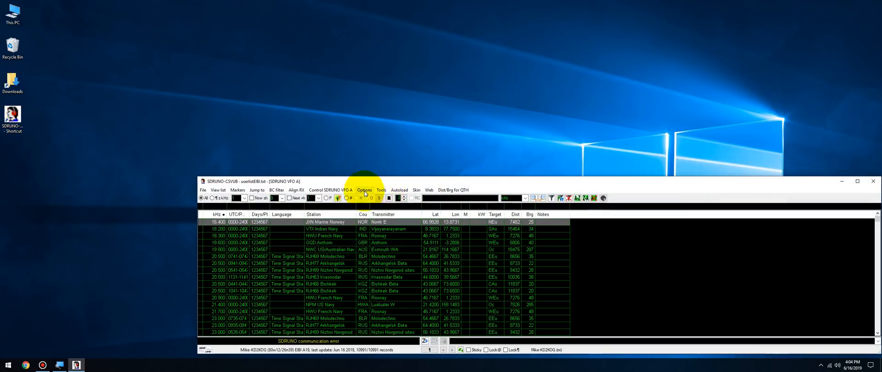
- In Settings > Auto open tool windows keep World map checked and confirm with Done
click(364, 190)
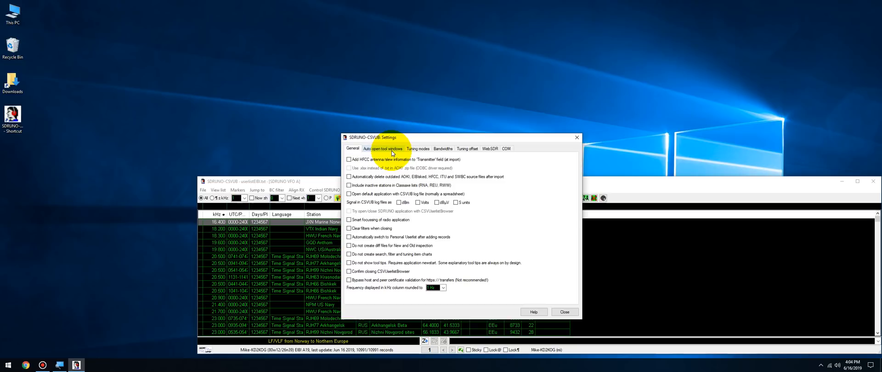
click(382, 149)
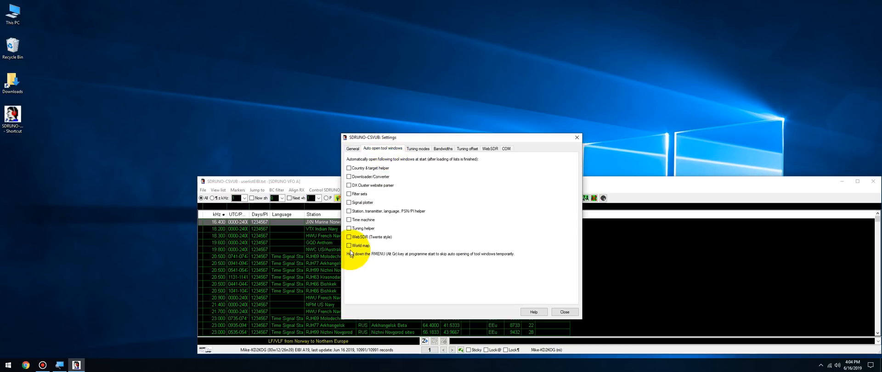
click(348, 246)
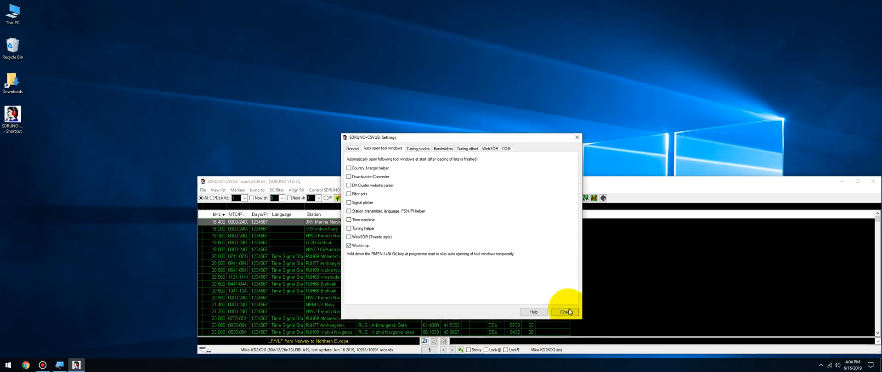
click(565, 312)
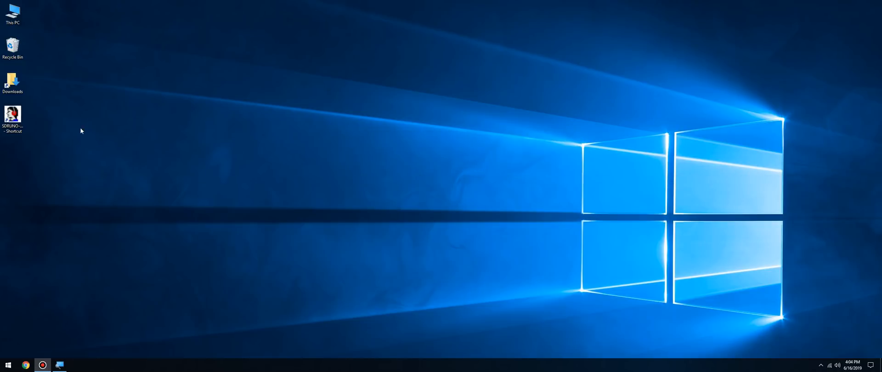
- Relaunch the browser from the SDRUNO-CSVUB shortcut, enable Show clocks and bring up Tools > World map
double_click(12, 115)
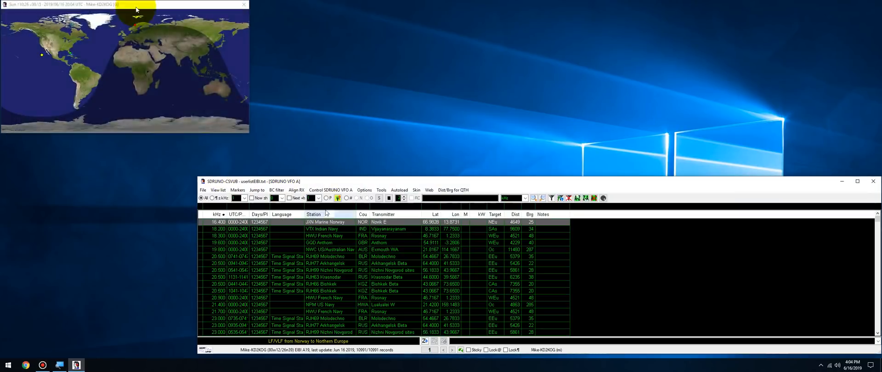
drag(124, 5, 478, 191)
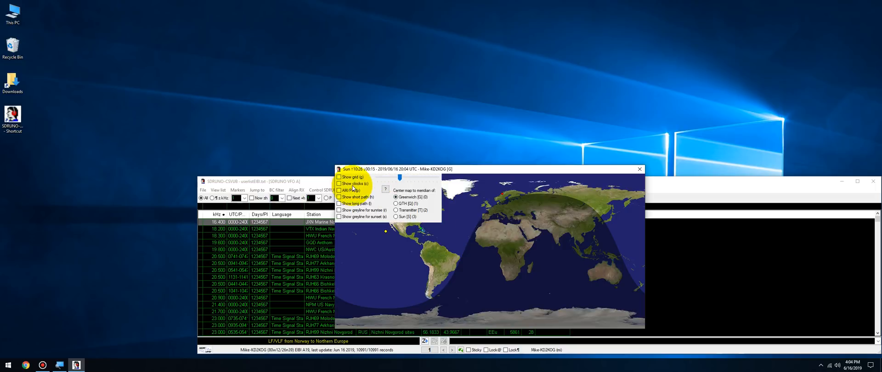
click(339, 184)
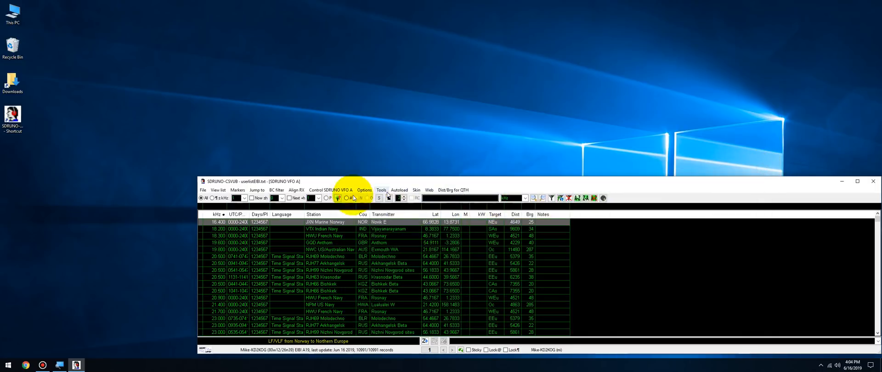
click(378, 197)
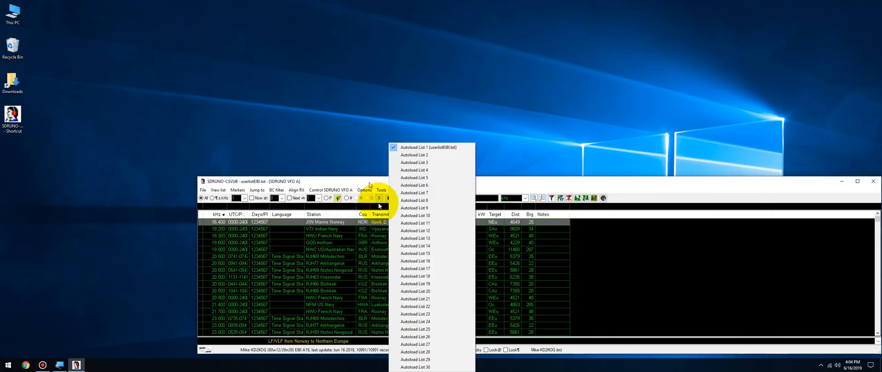
click(381, 189)
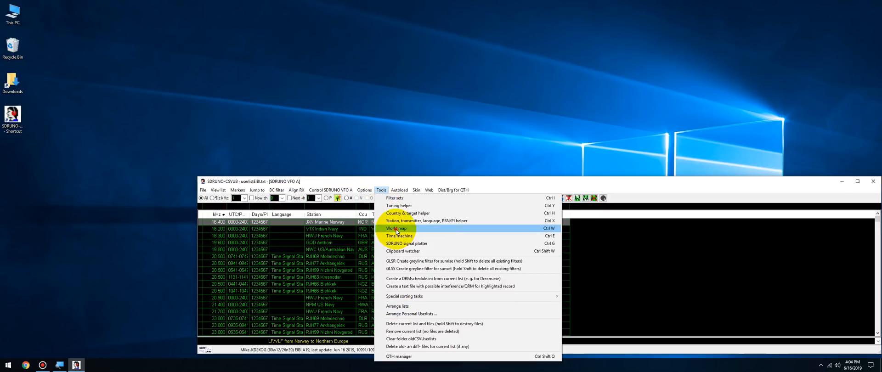
click(398, 228)
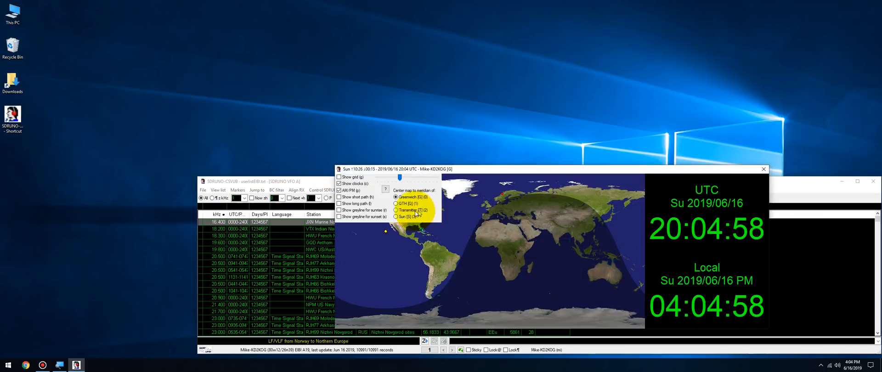
- Mark a spot on the world map to plot path lines, then start SDRuno
click(396, 197)
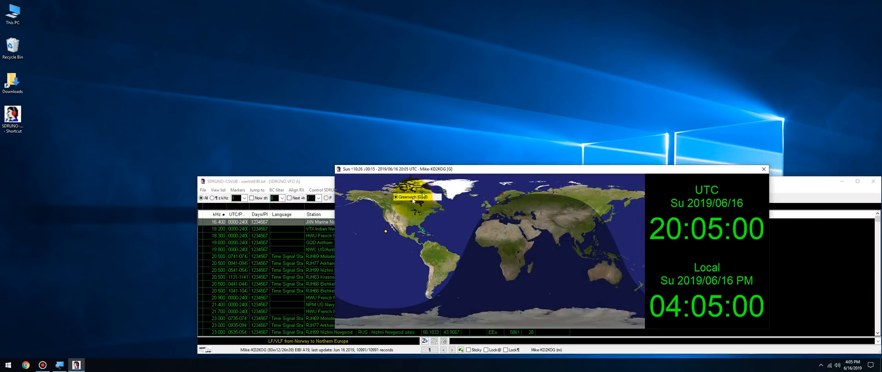
click(402, 203)
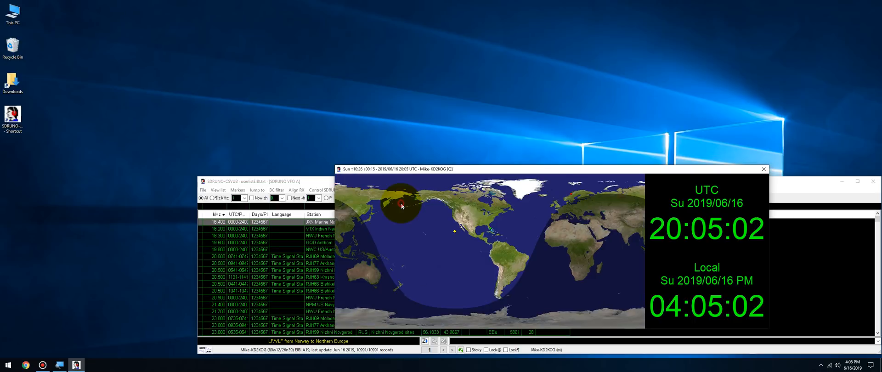
right_click(402, 205)
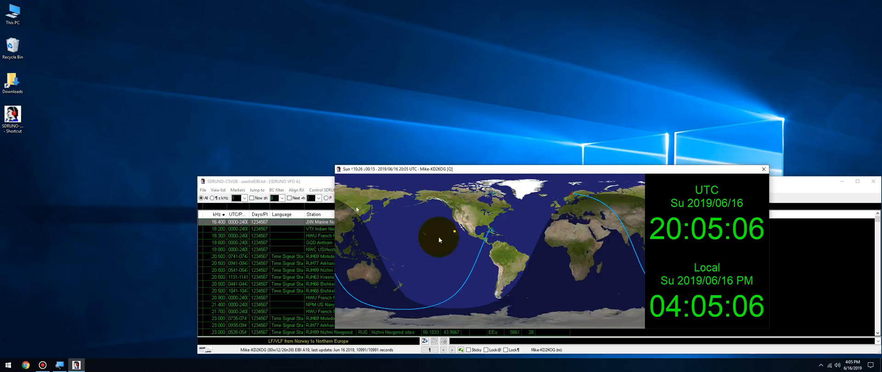
click(400, 175)
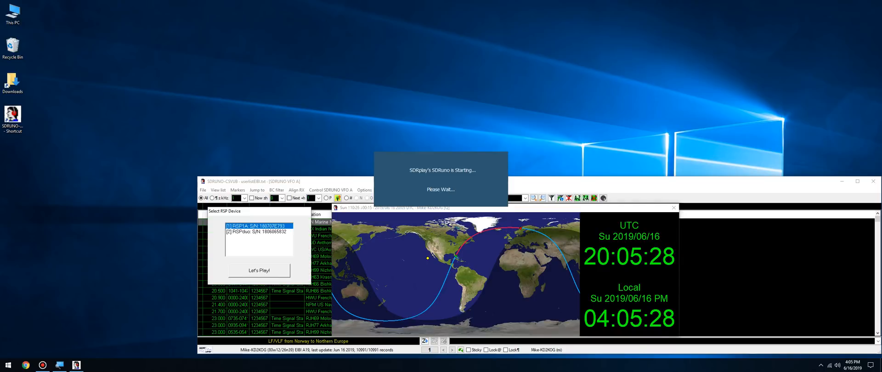
- Start SDRuno with the first RSP device via Let's Play!
click(259, 270)
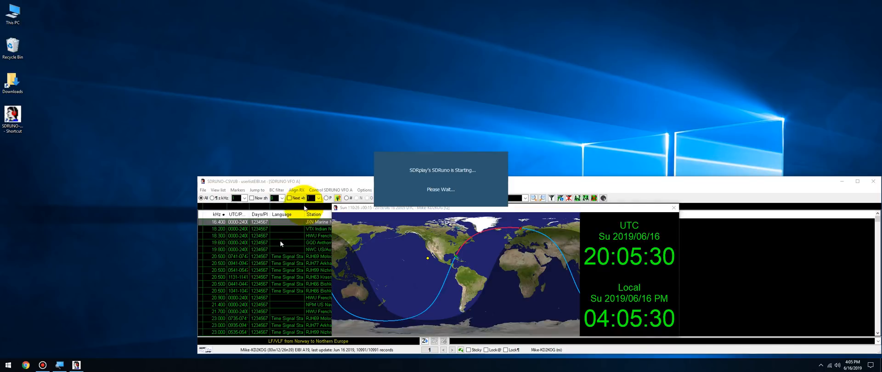
mouse_move(514, 201)
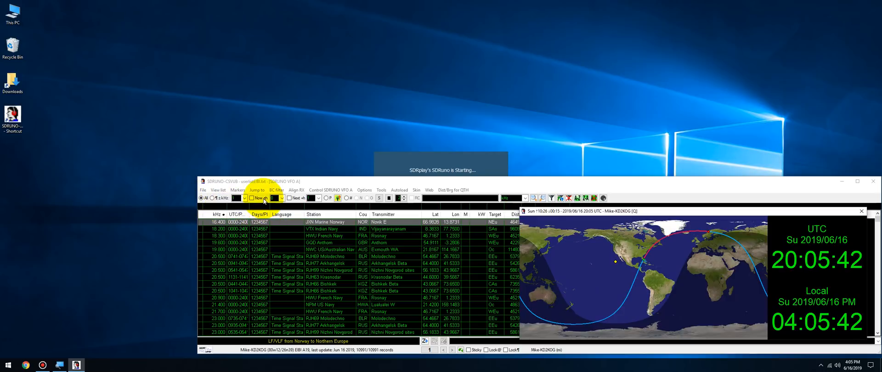
mouse_move(257, 198)
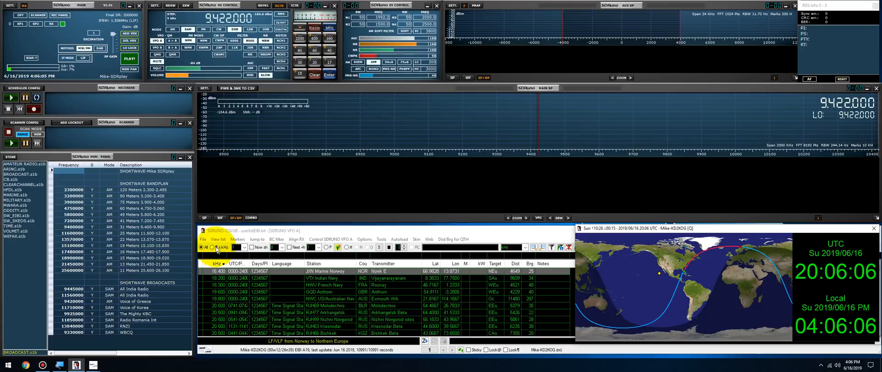
- Enable Tracking SDRUNO RX1, glance through the Autoload and File menus, then retune to 9785 kHz
click(251, 248)
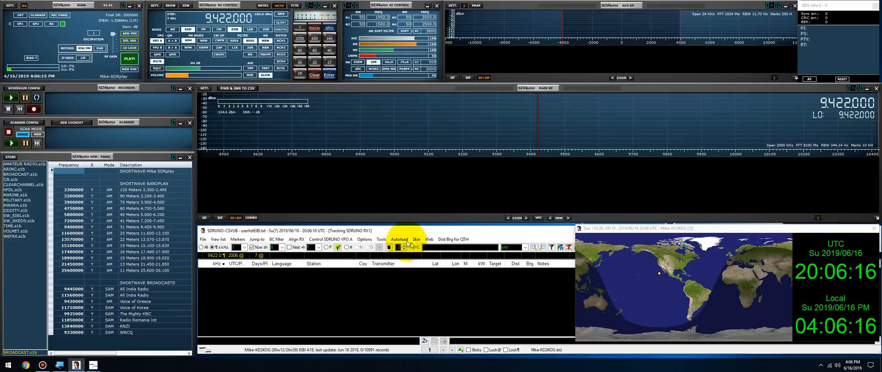
click(398, 239)
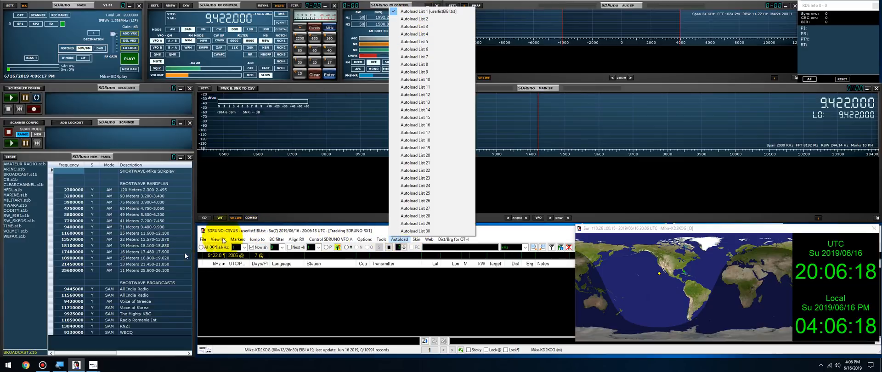
click(202, 238)
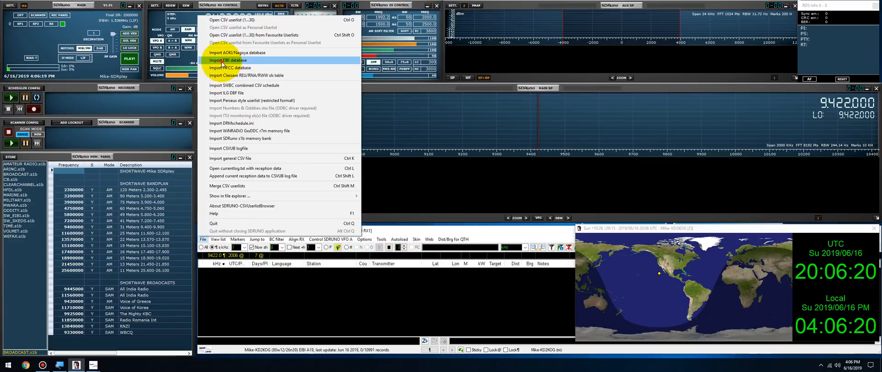
click(227, 60)
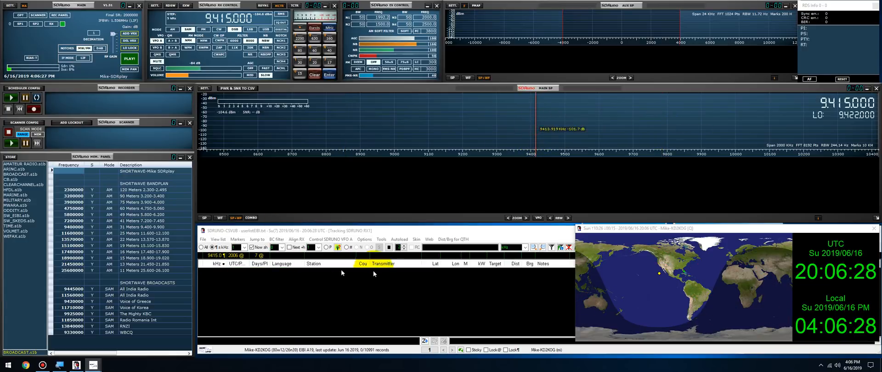
click(552, 112)
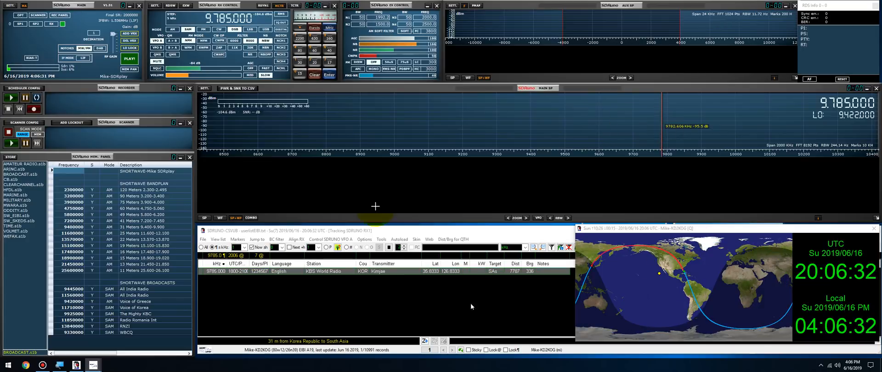
- Start the receiver with PLAY! and tune to the 11775 kHz signal in the spectrum
click(130, 59)
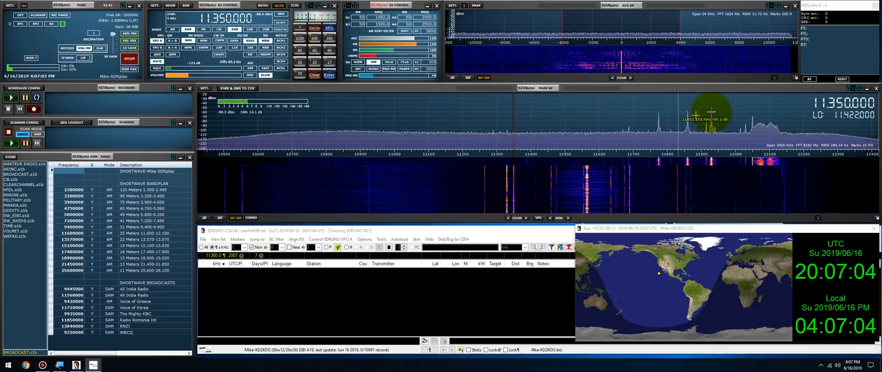
click(314, 271)
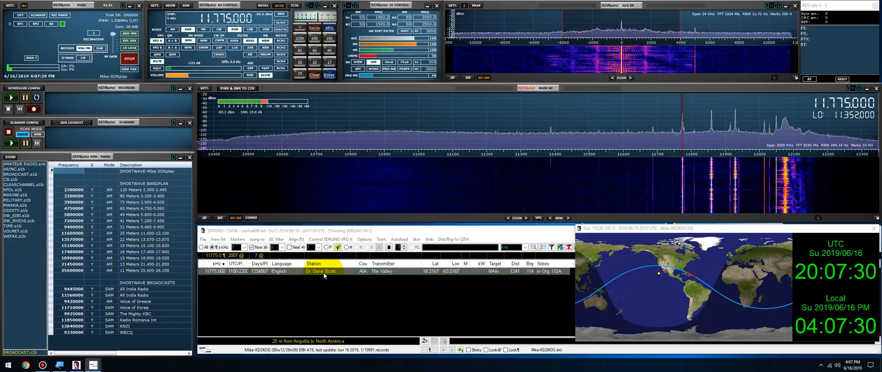
- Bring up the record actions menu for the Dr. Gene Scott entry
right_click(324, 275)
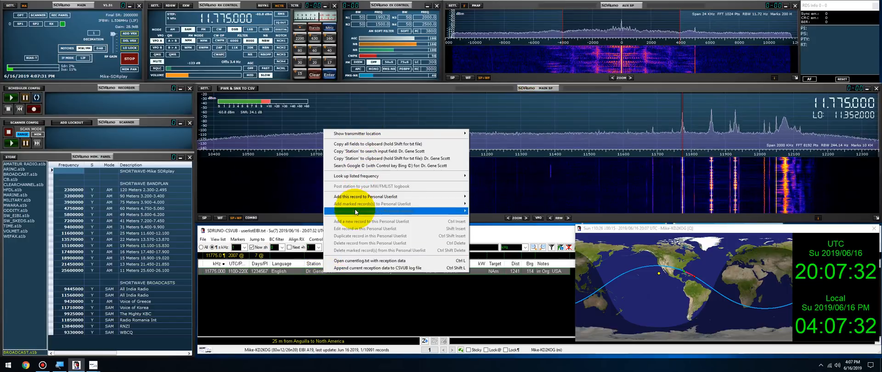
mouse_move(355, 175)
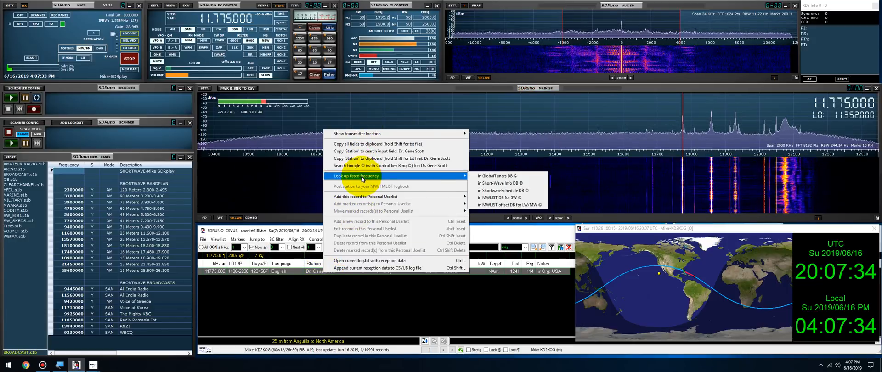
mouse_move(371, 133)
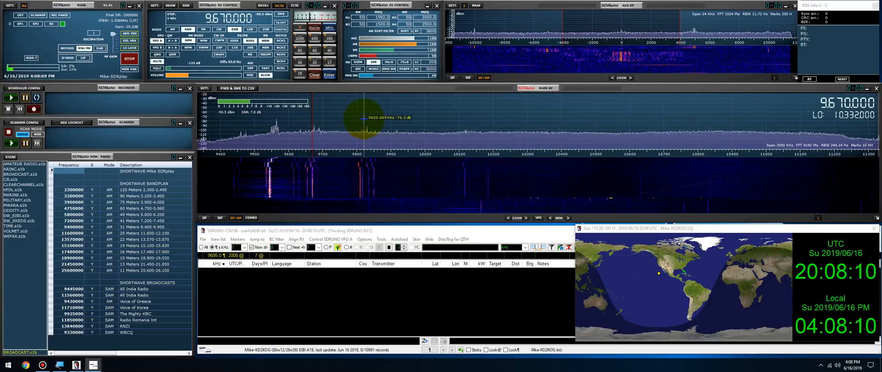
- Tune to the 9675 kHz signal showing BSKSA Riyadh from Saudi Arabia
click(317, 129)
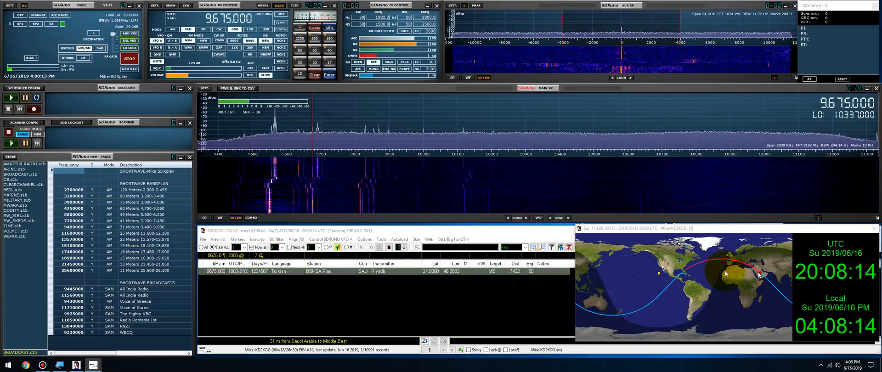
mouse_move(273, 129)
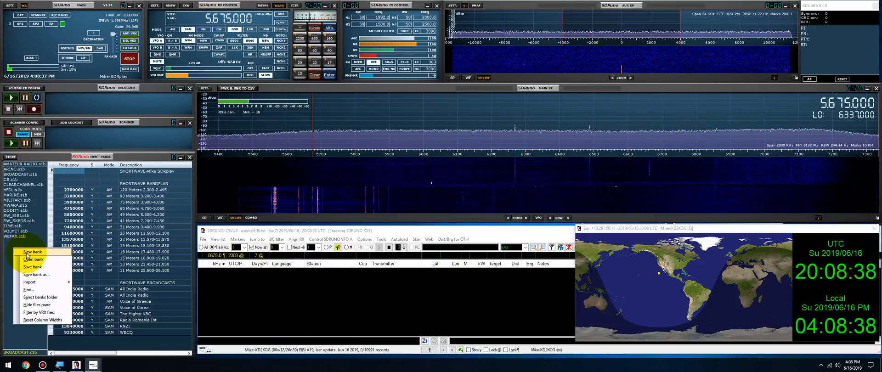
mouse_move(34, 259)
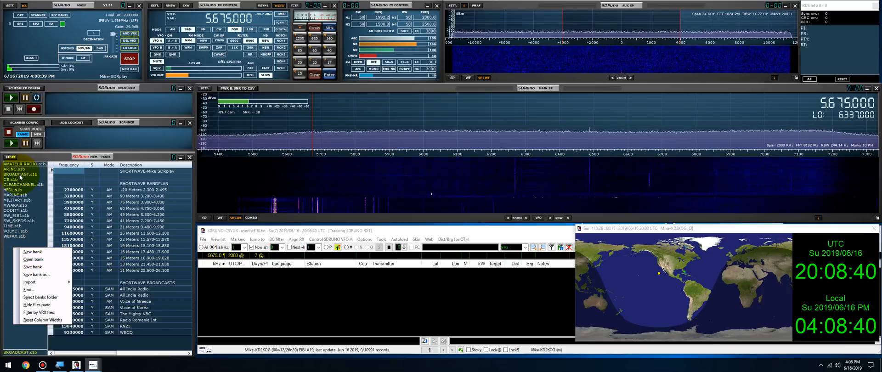